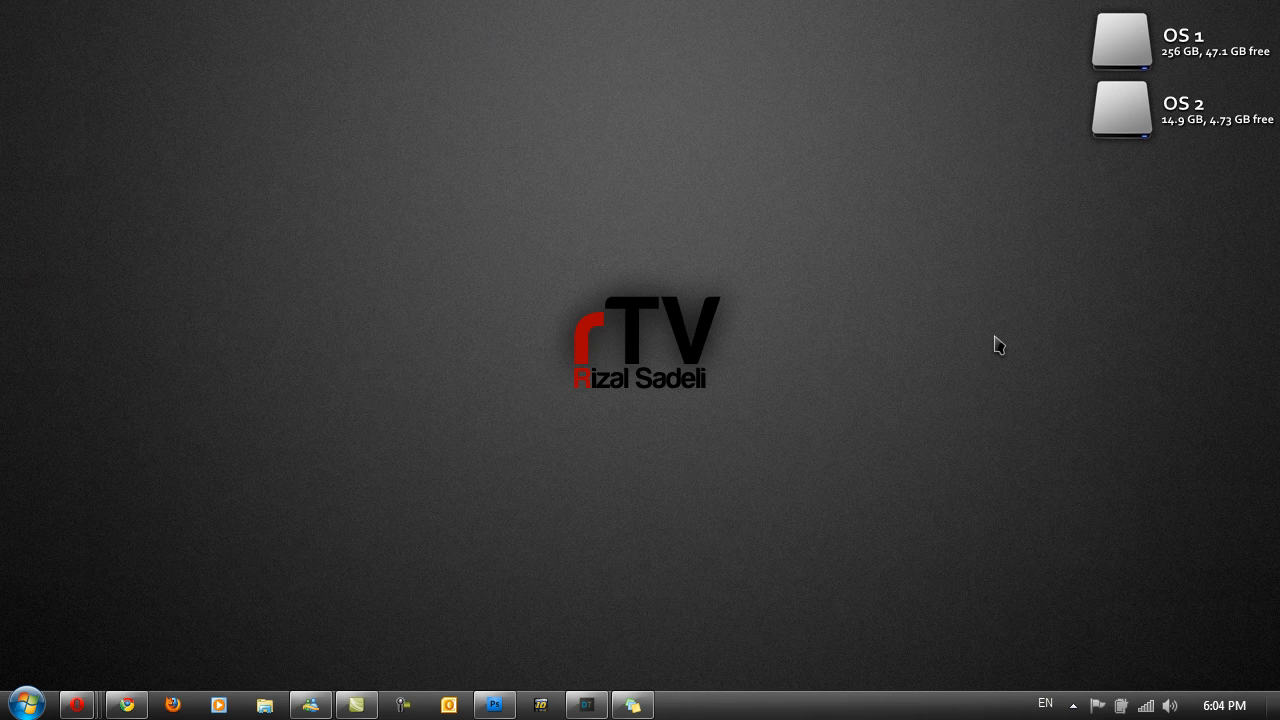
mouse_move(590, 530)
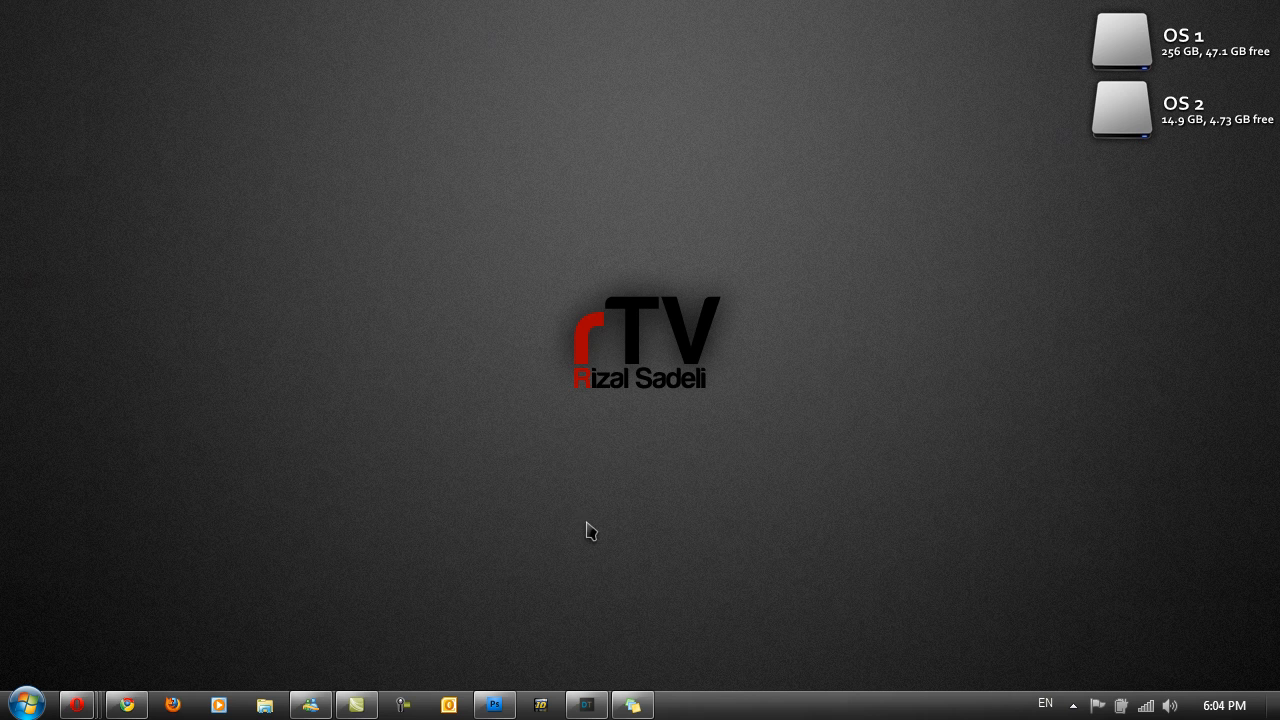
mouse_move(510, 672)
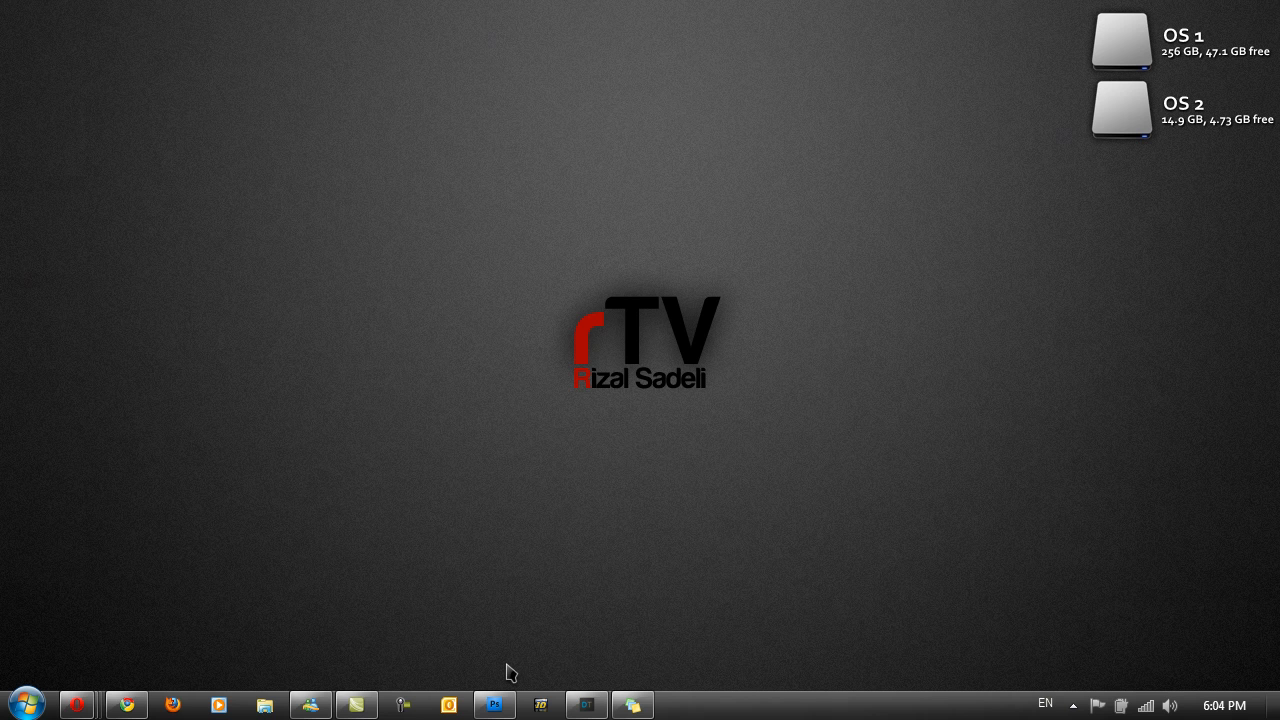
mouse_move(494, 705)
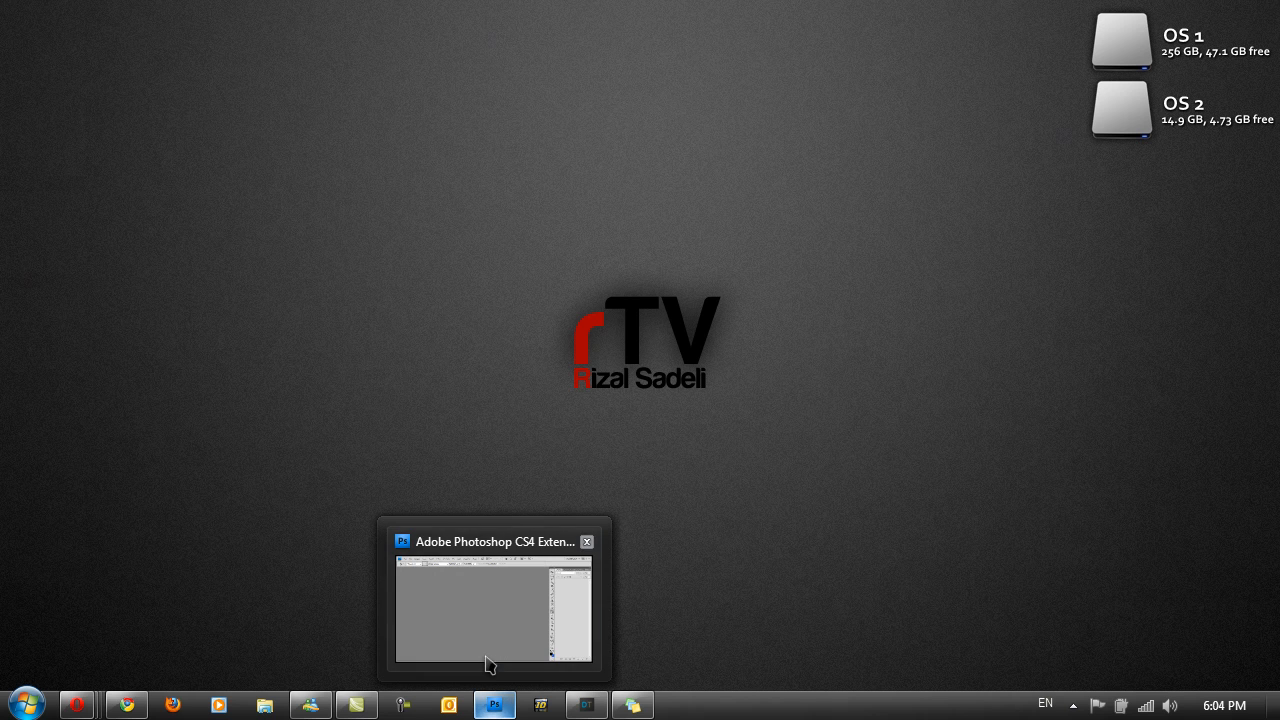
Step: Bring Photoshop forward and set up a new 800×500 px, 72 ppi RGB white document
left_click(493, 605)
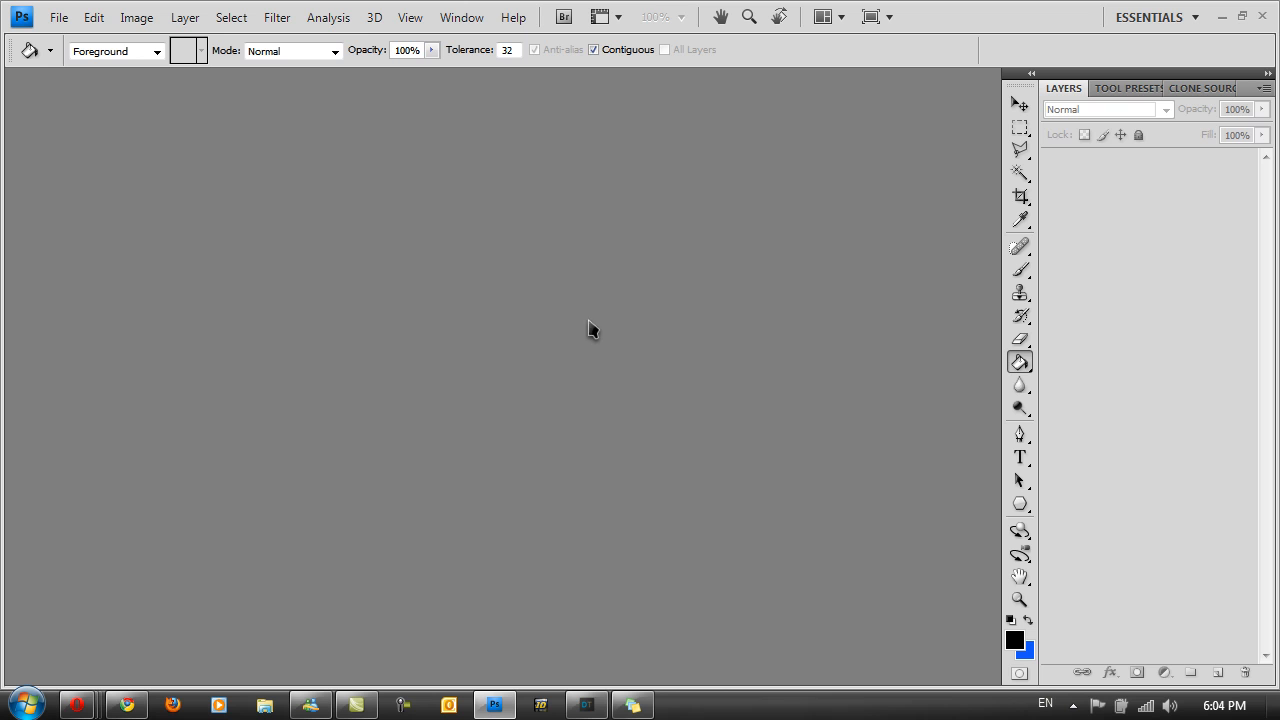
mouse_move(237, 173)
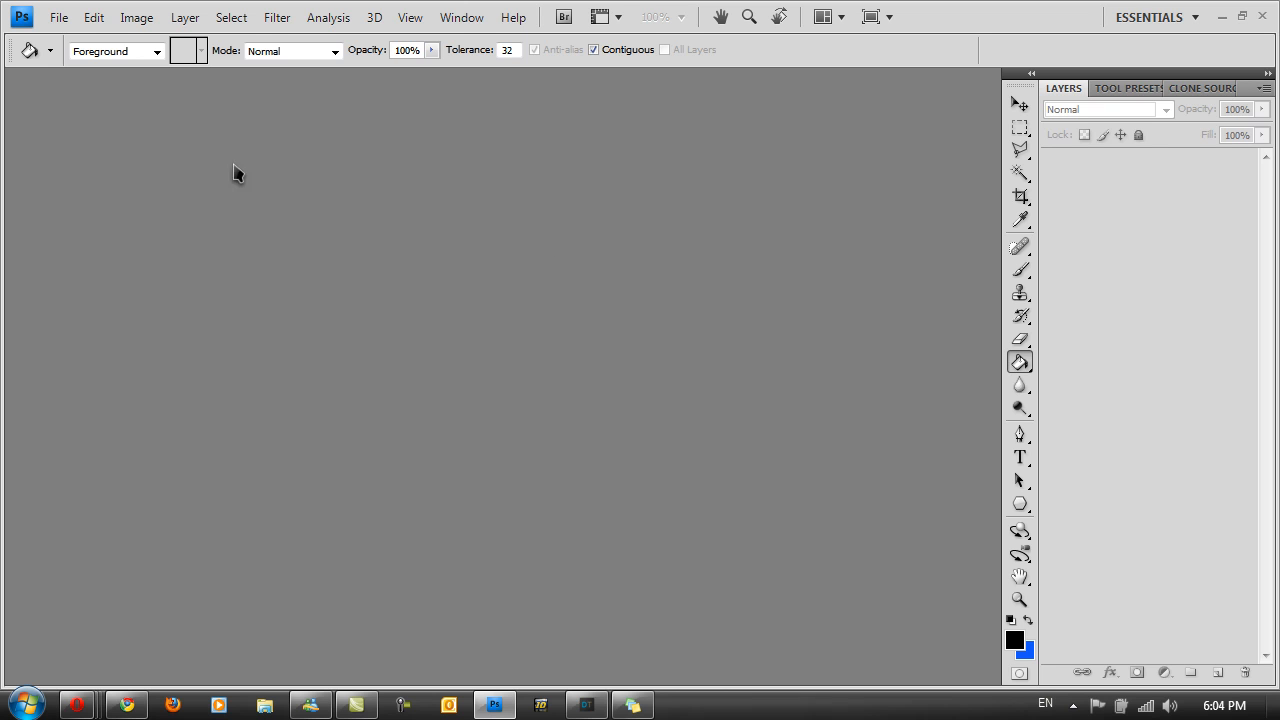
left_click(58, 17)
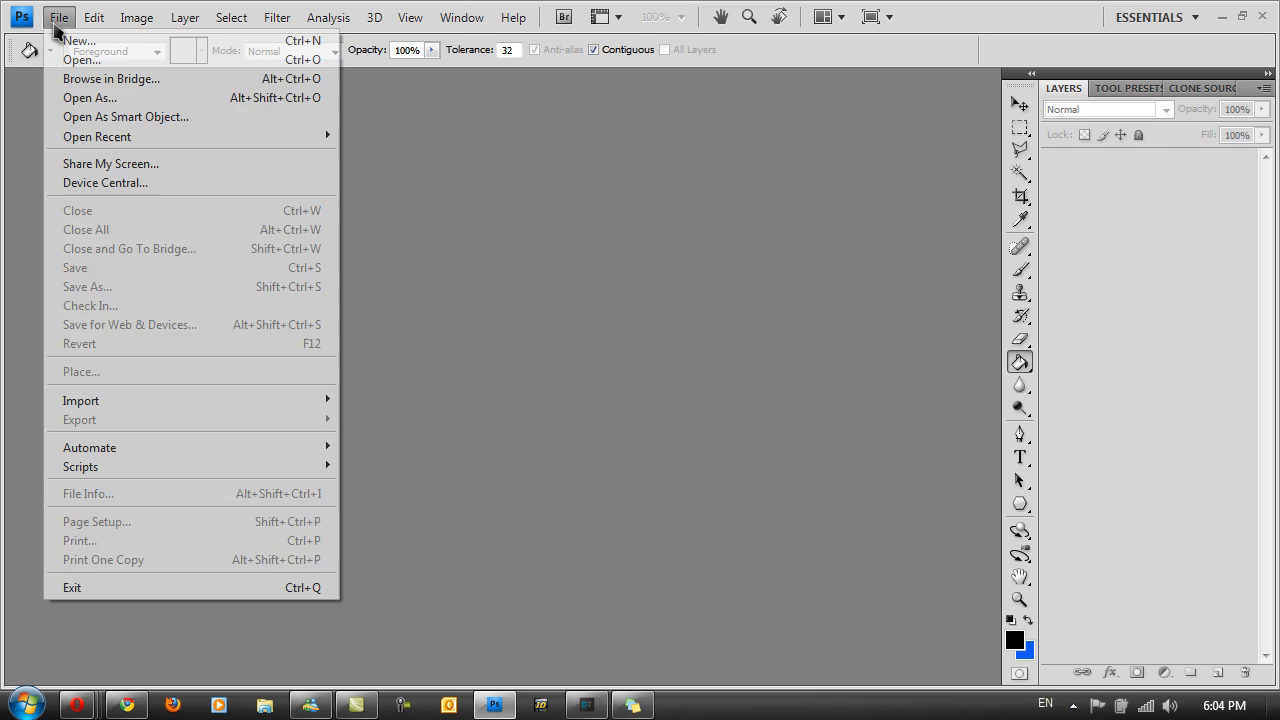
left_click(78, 40)
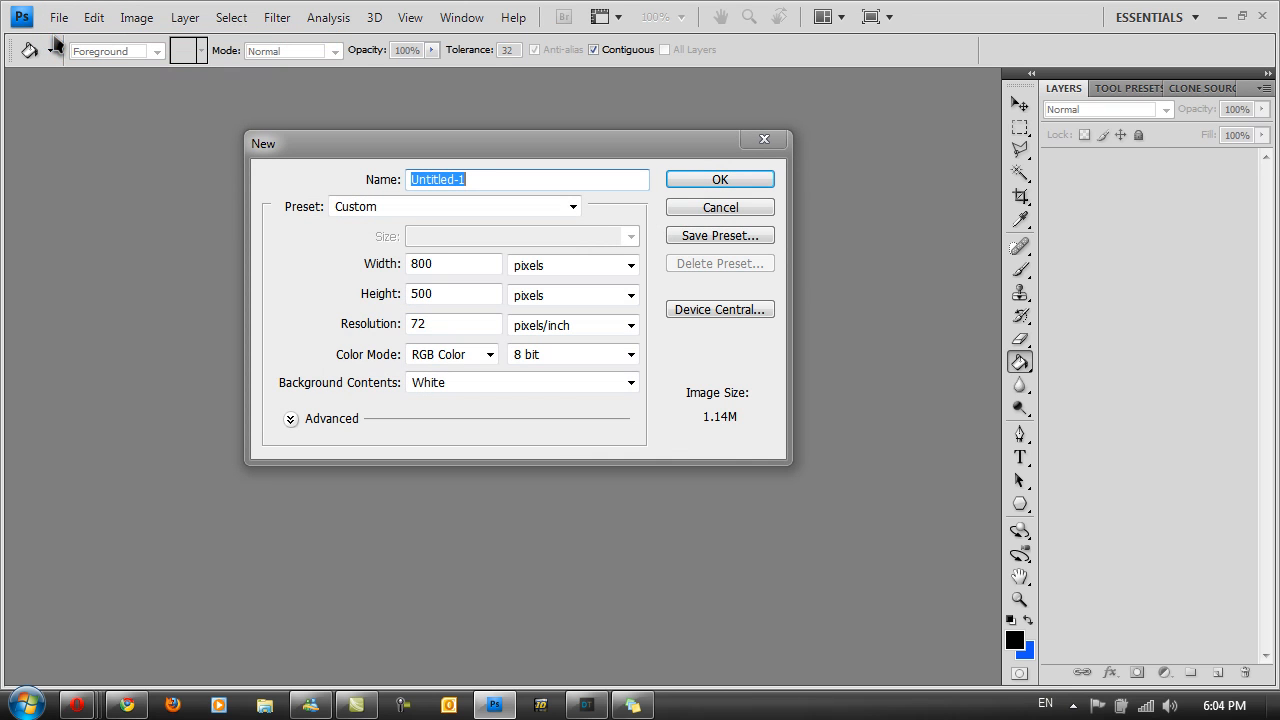
mouse_move(445, 252)
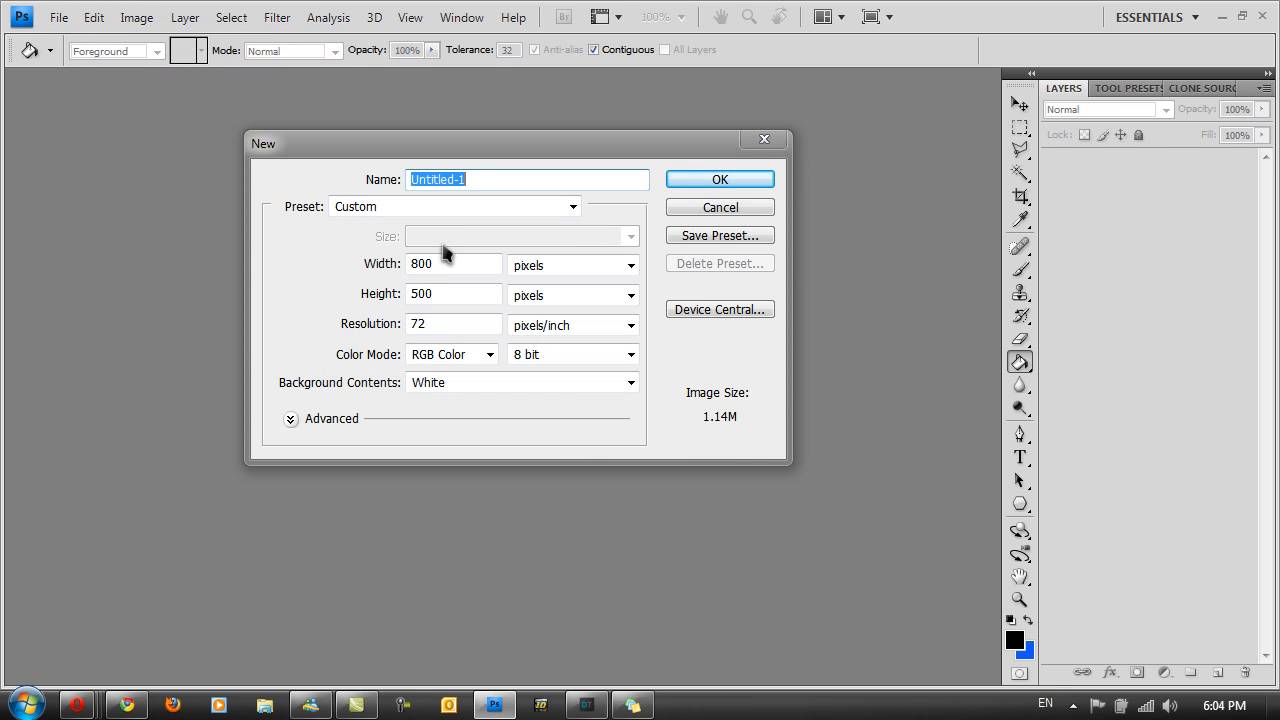
mouse_move(475, 265)
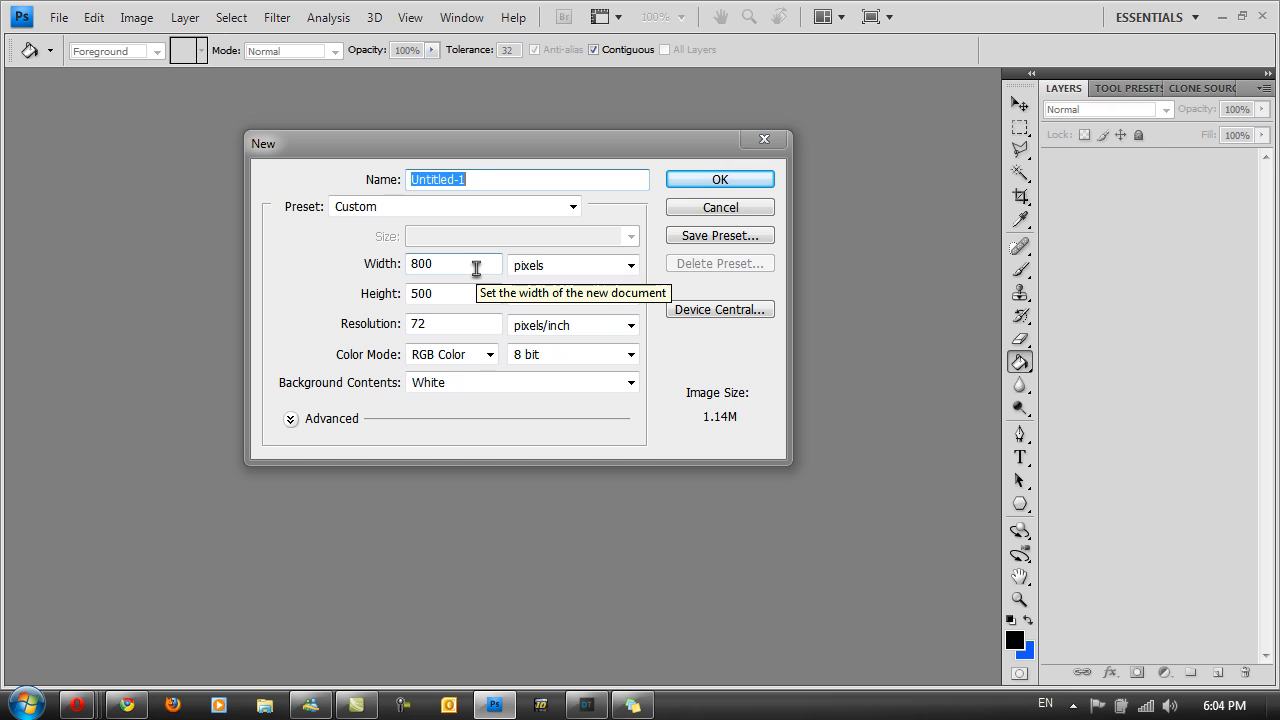
mouse_move(480, 179)
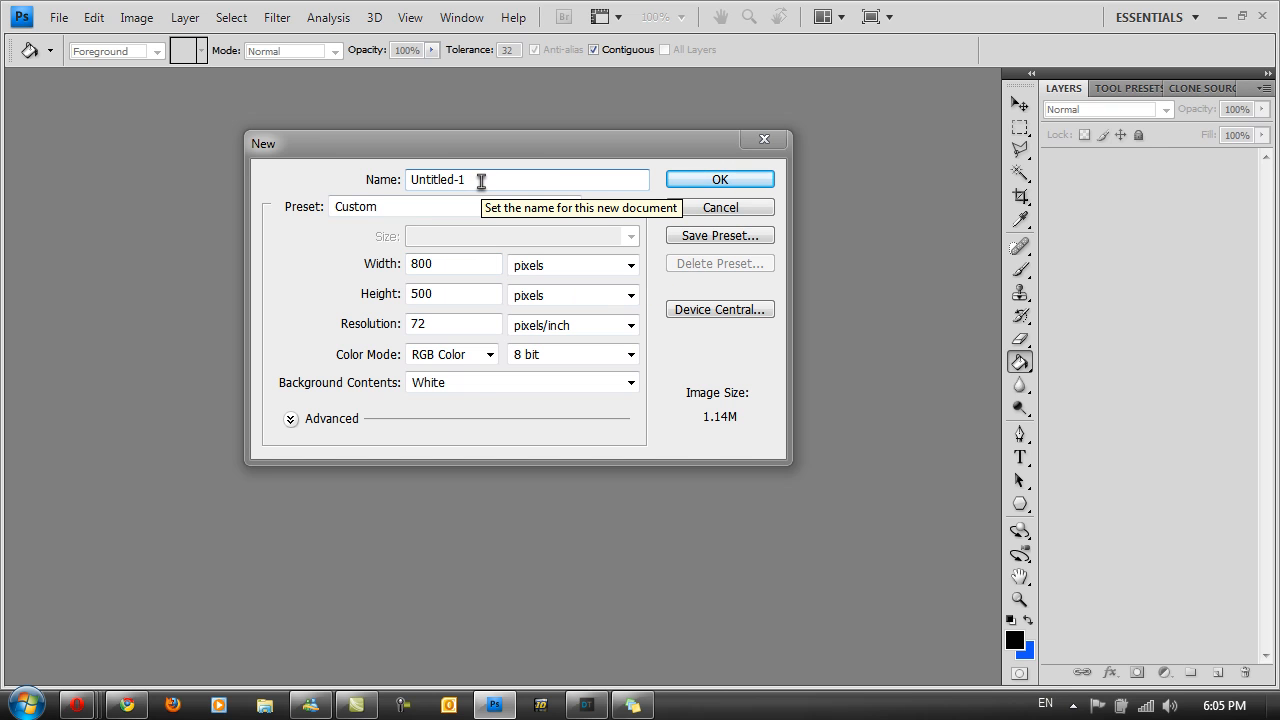
mouse_move(175, 150)
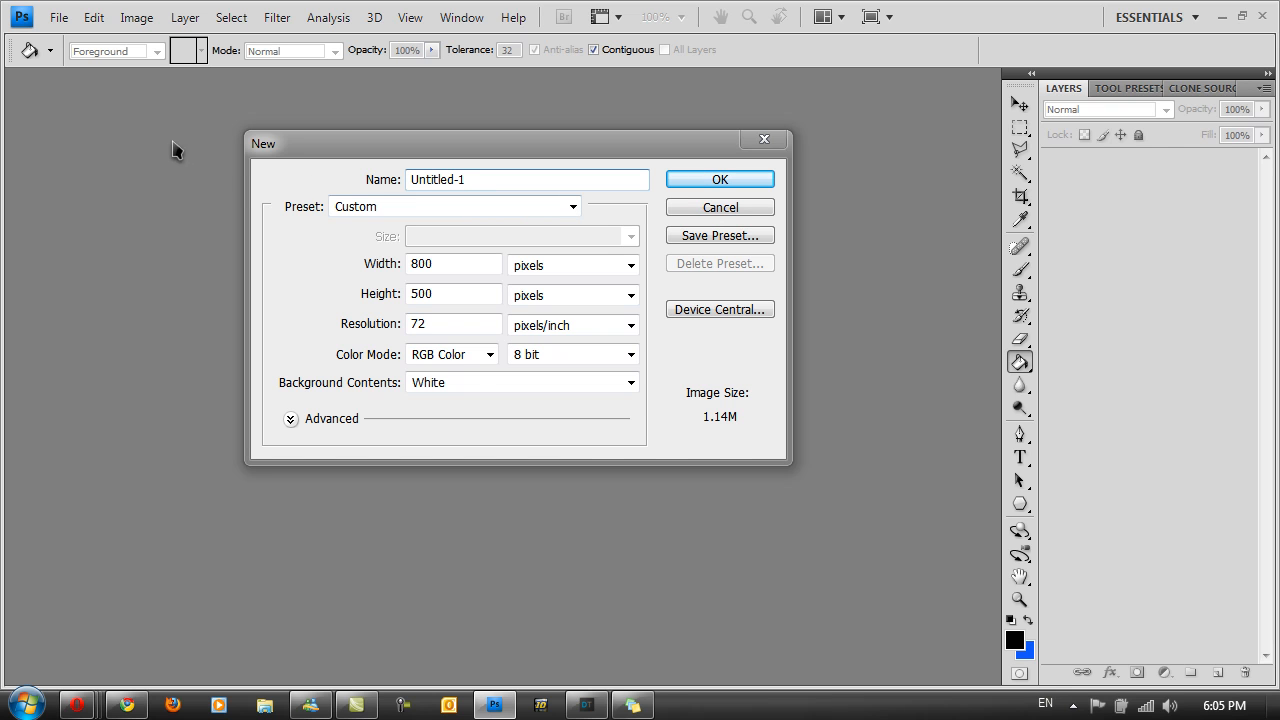
left_click(454, 264)
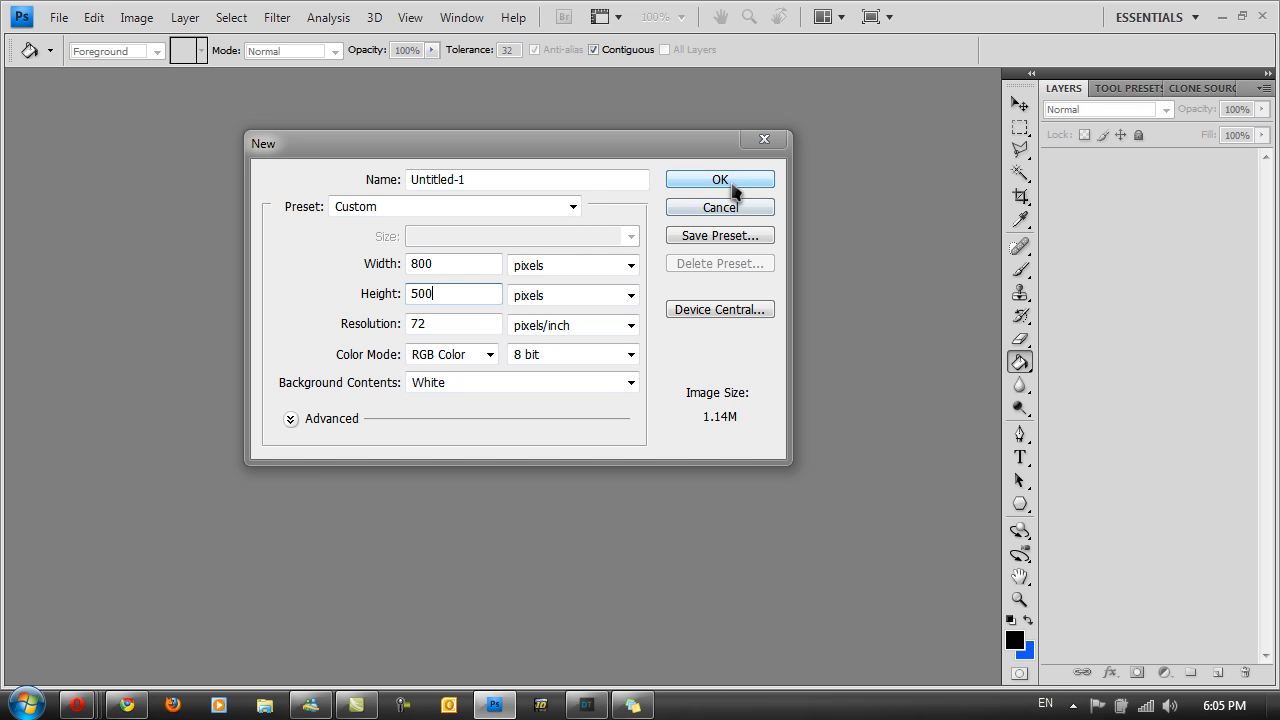
Step: Create the 800×500 document and fill its background with black
left_click(719, 179)
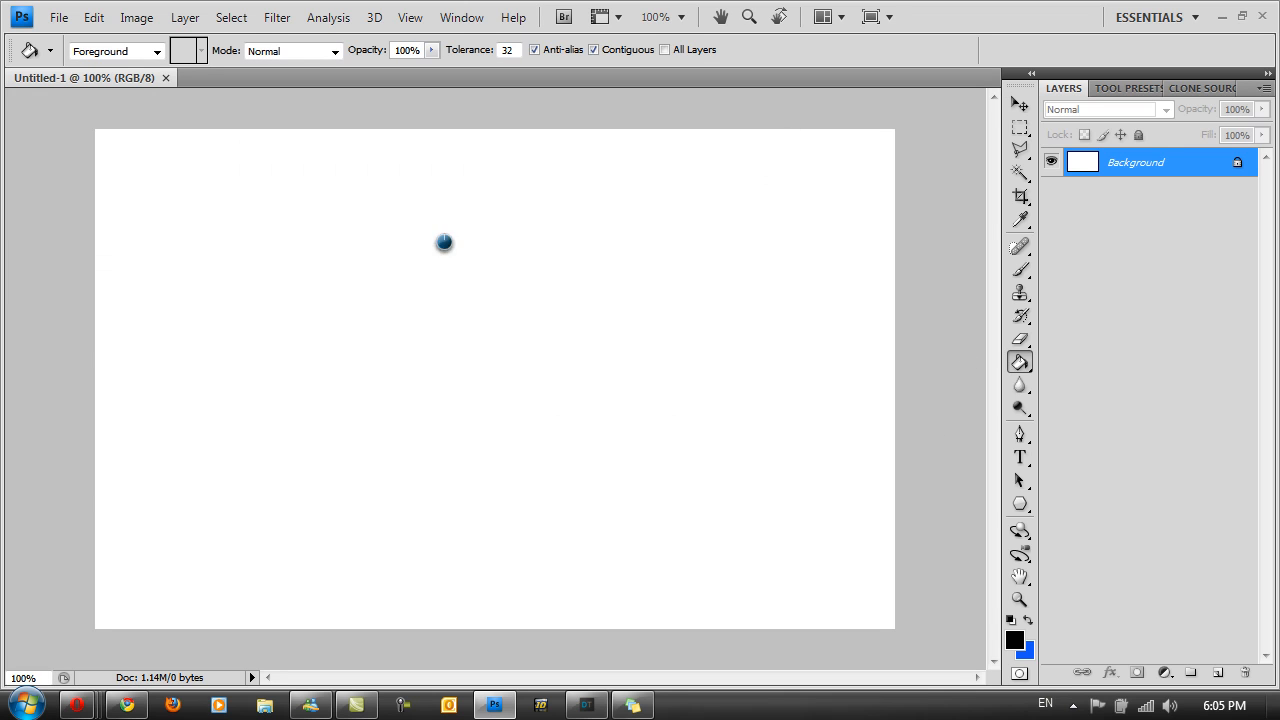
left_click(277, 17)
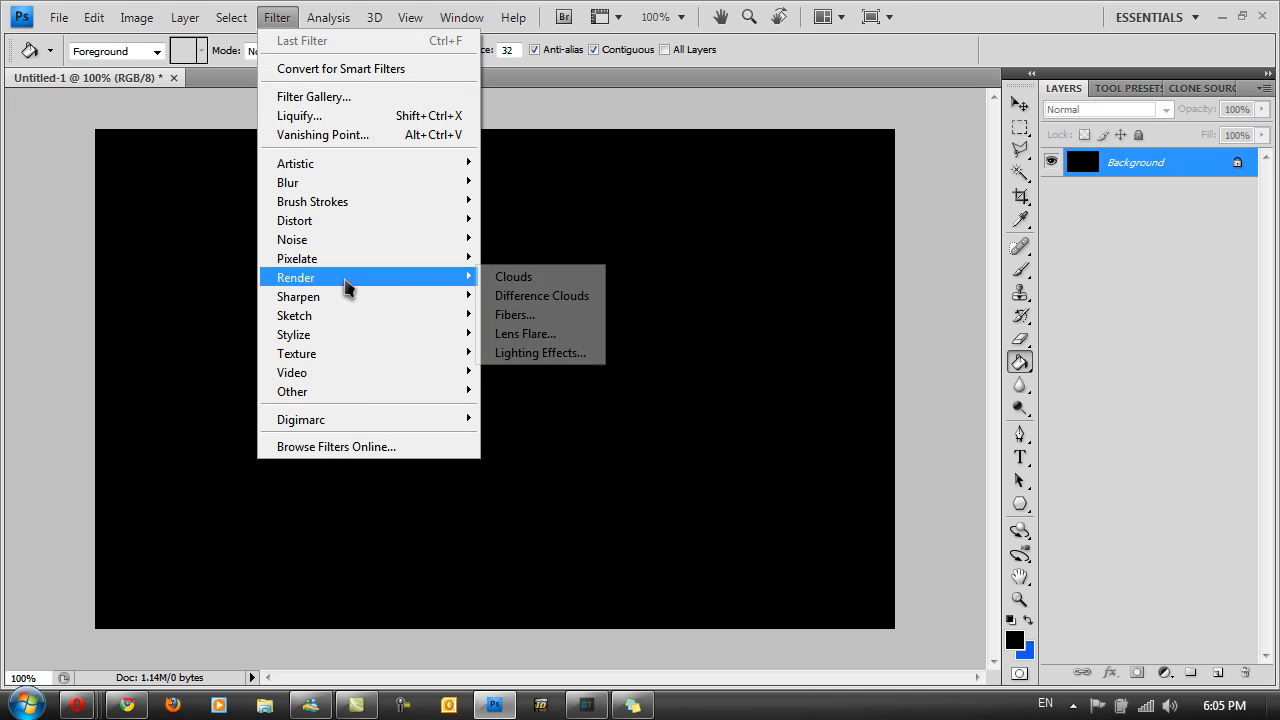
Step: Open the Lens Flare filter and place the flare centre just inside the top-left corner
left_click(525, 333)
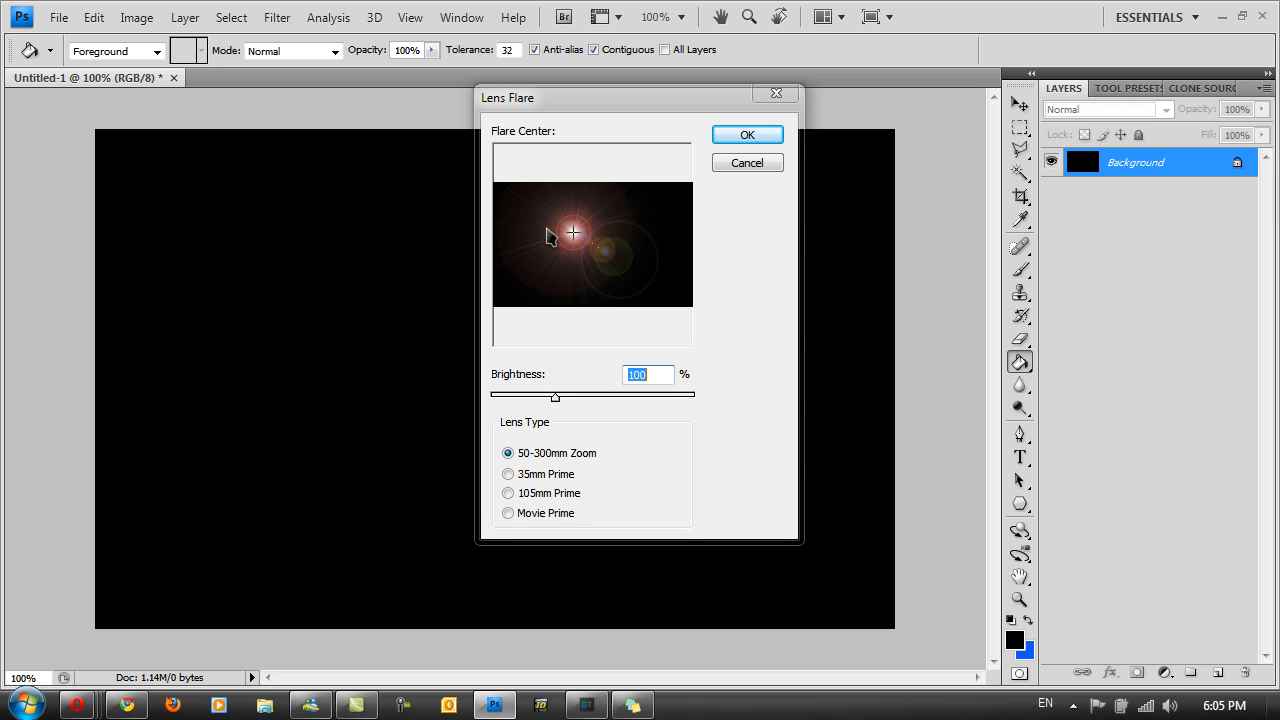
left_click(518, 206)
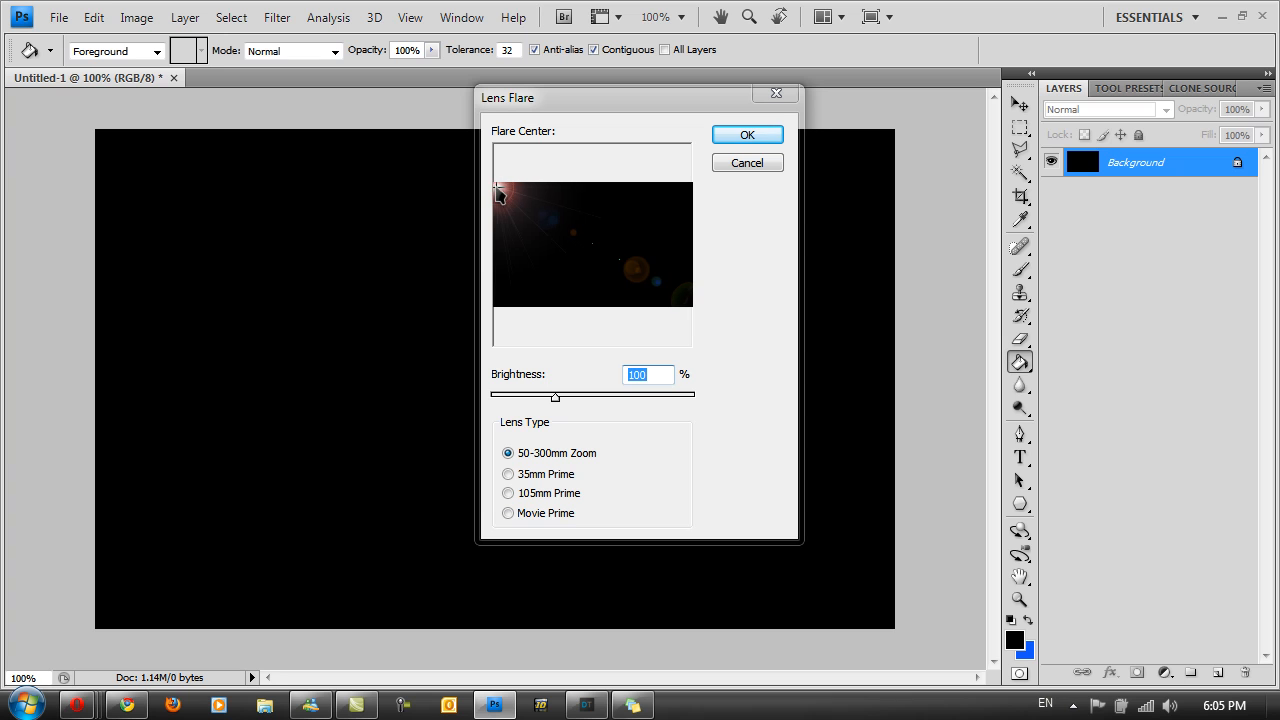
left_click(515, 203)
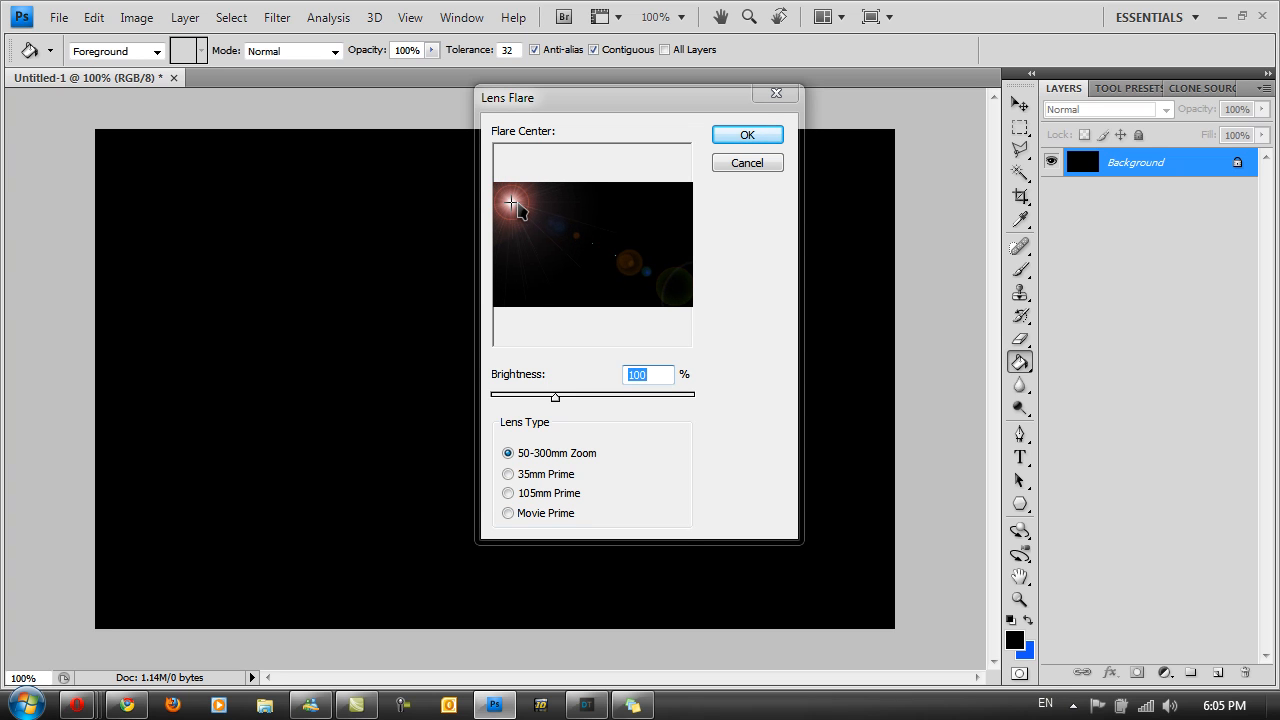
Step: Adjust the Lens Flare brightness slider until it reads 169%
left_click_drag(555, 397, 570, 397)
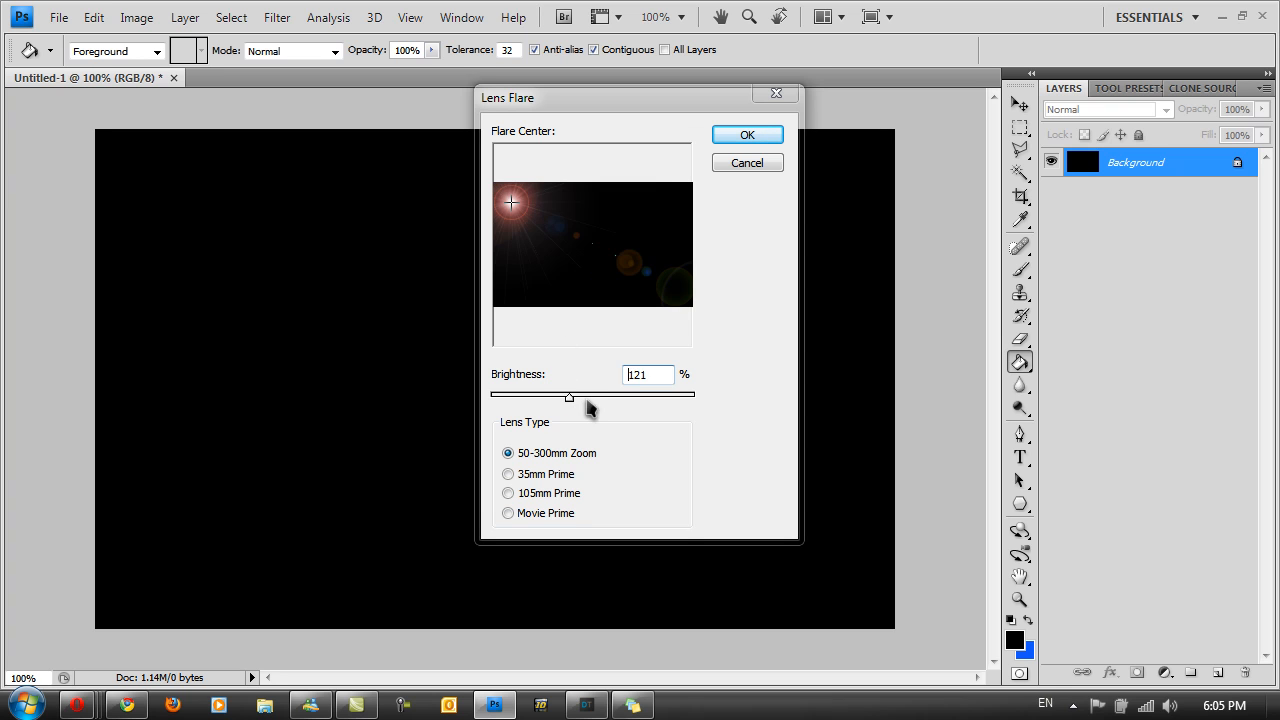
left_click_drag(570, 397, 613, 397)
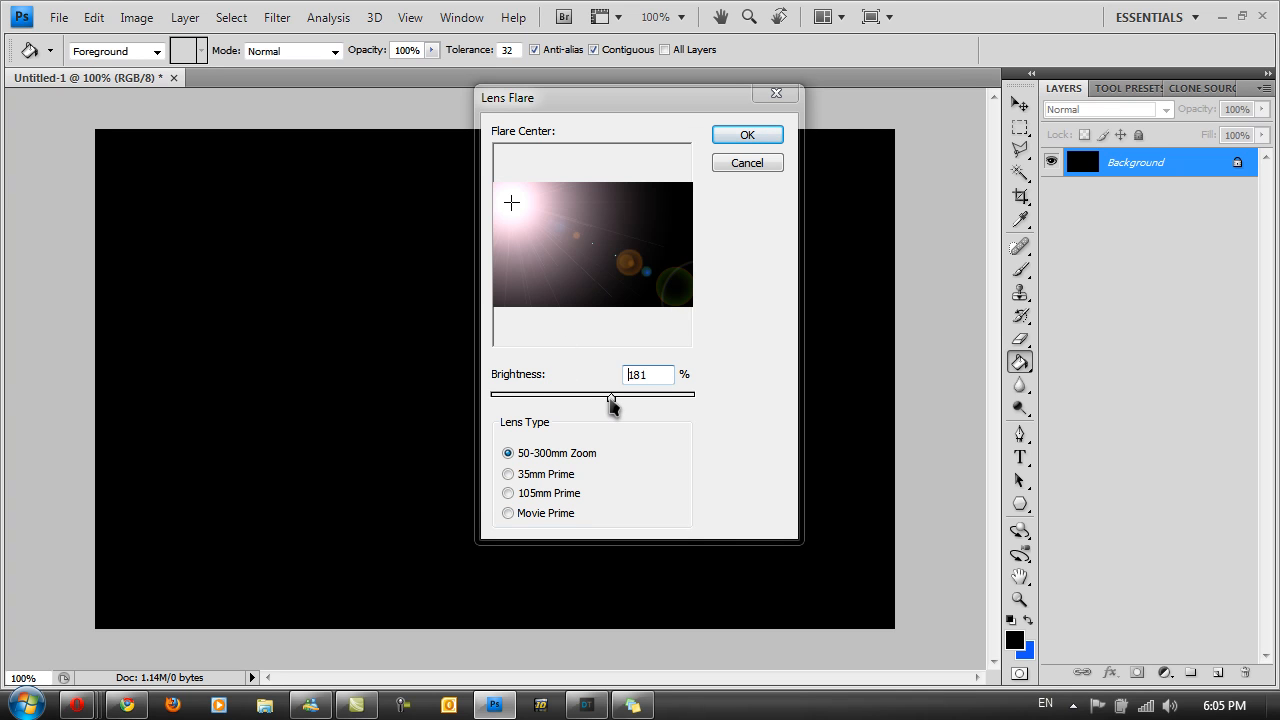
left_click_drag(612, 393, 598, 393)
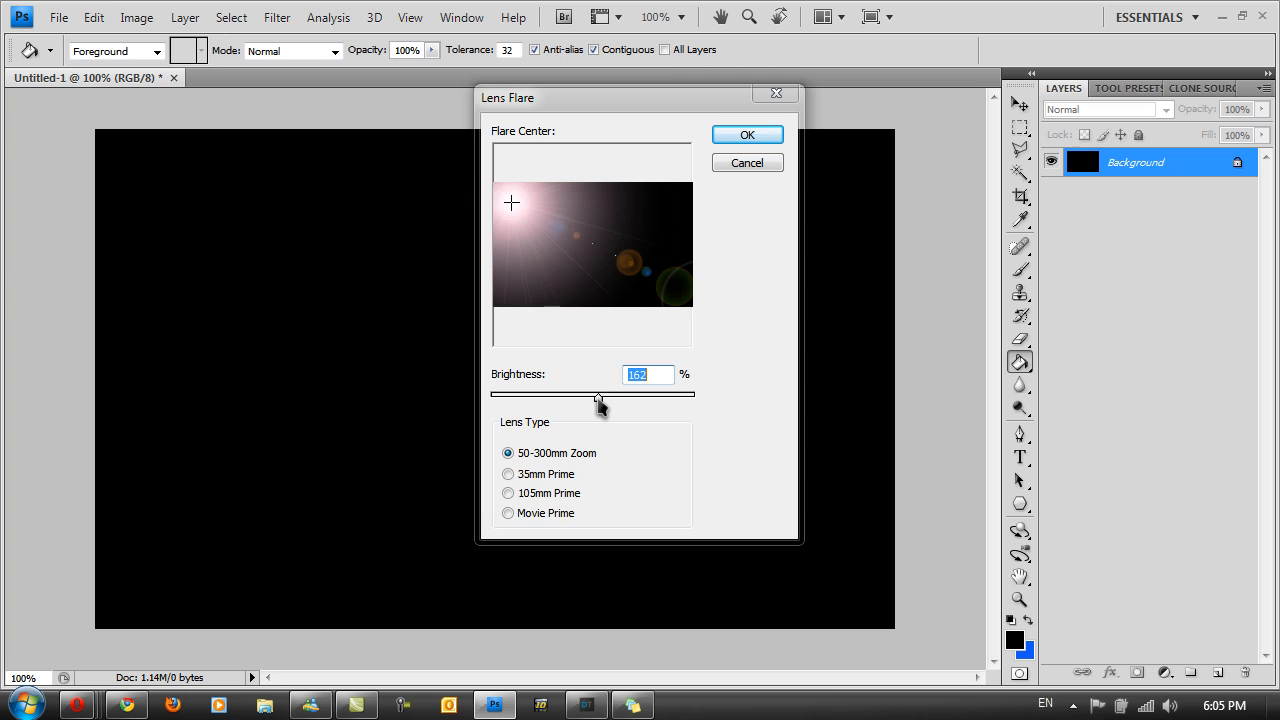
left_click_drag(598, 393, 608, 393)
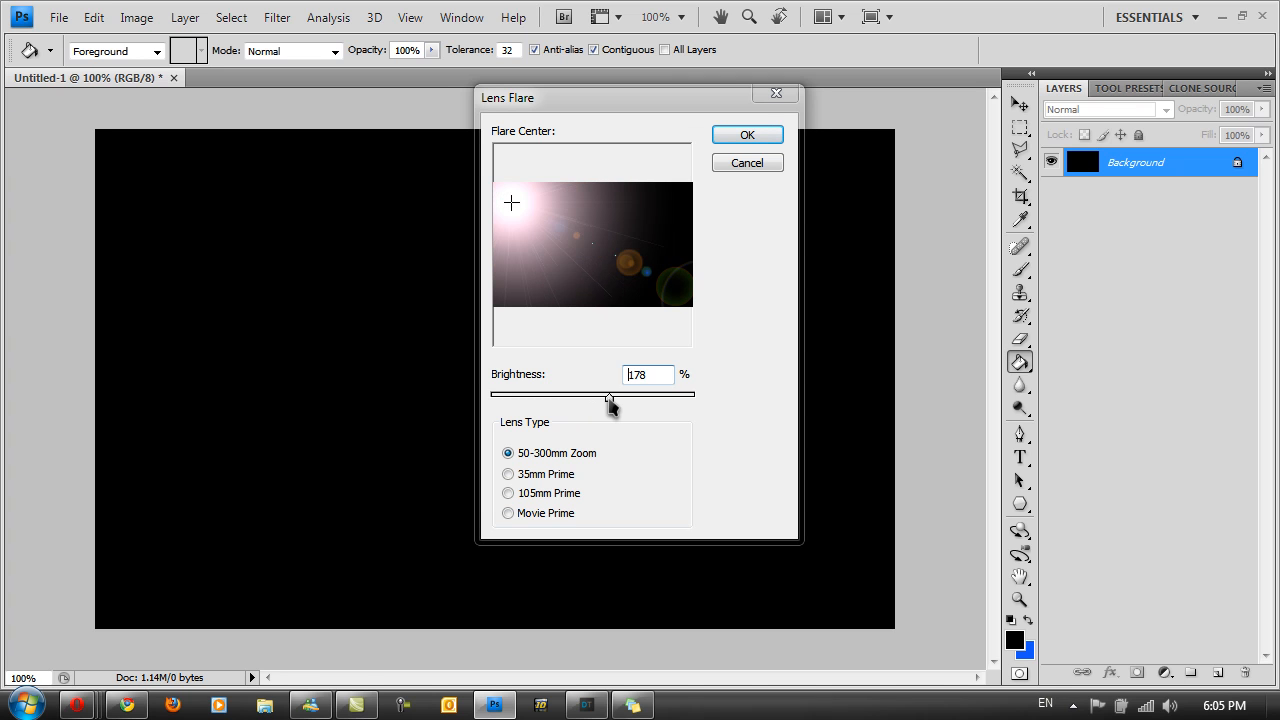
left_click_drag(609, 394, 603, 394)
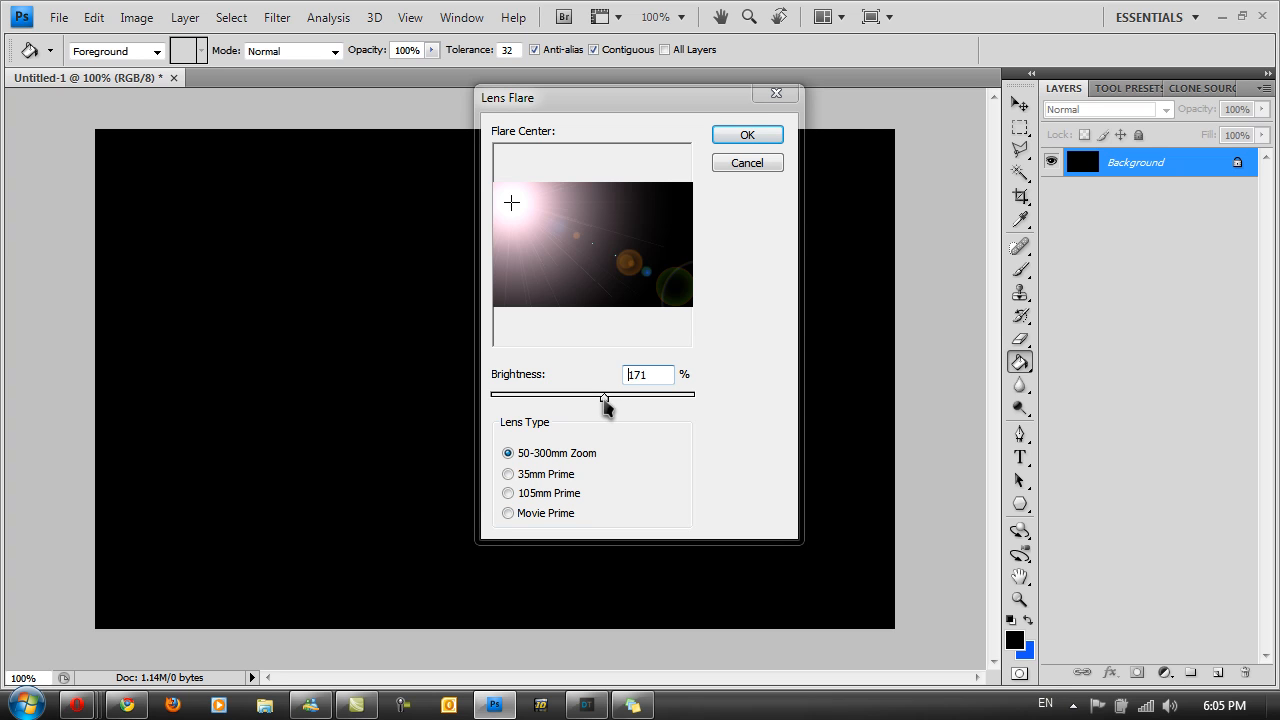
left_click_drag(603, 396, 603, 398)
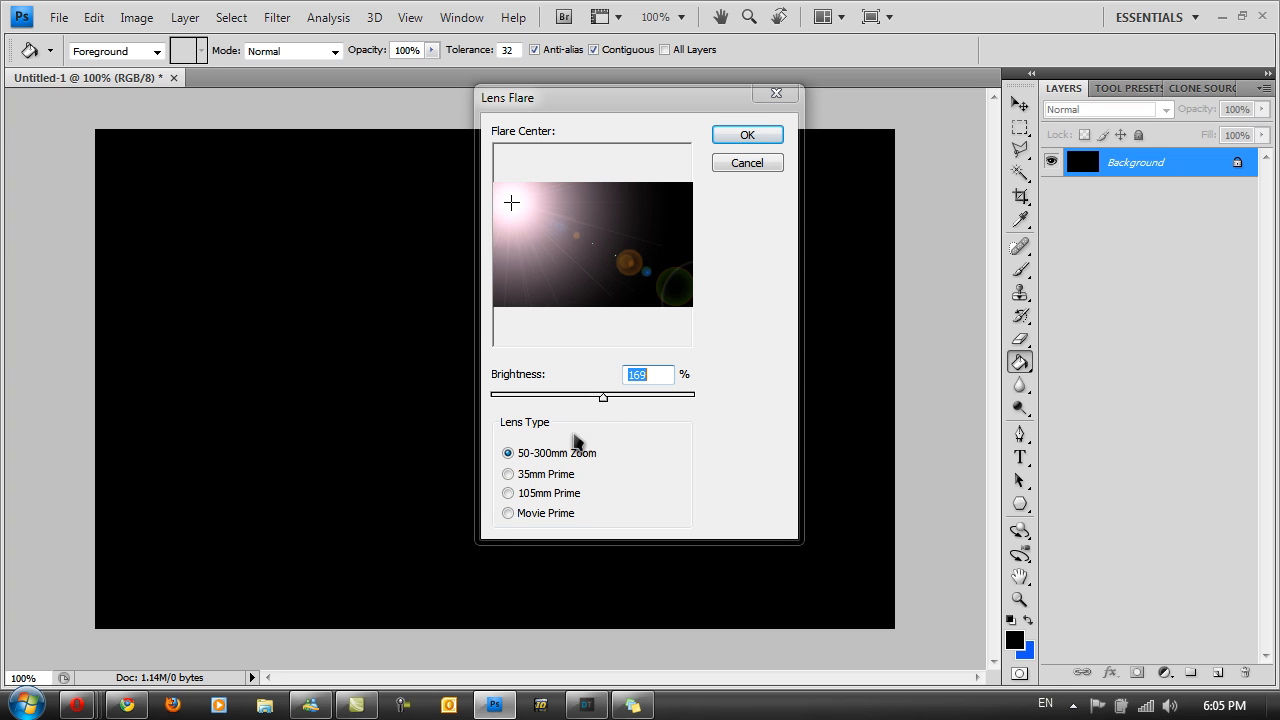
Step: Compare lens types, choose 50-300mm Zoom, and apply the top-left flare
left_click(508, 493)
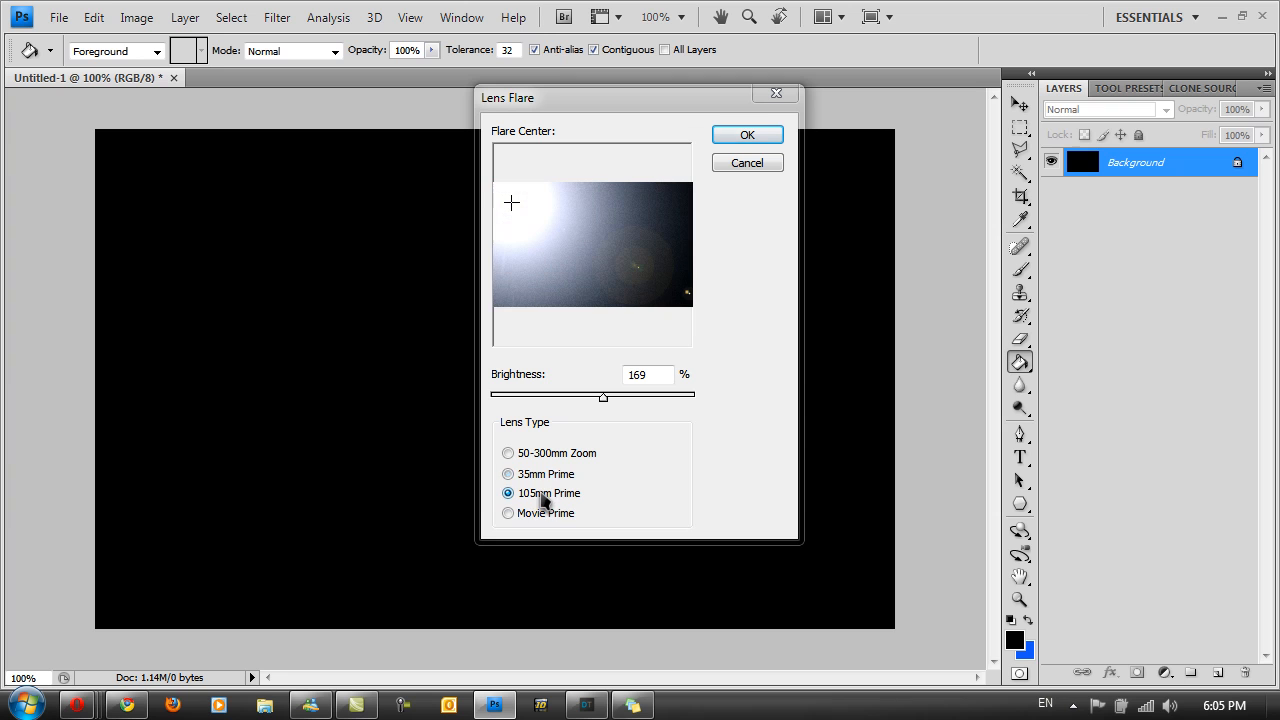
left_click(508, 513)
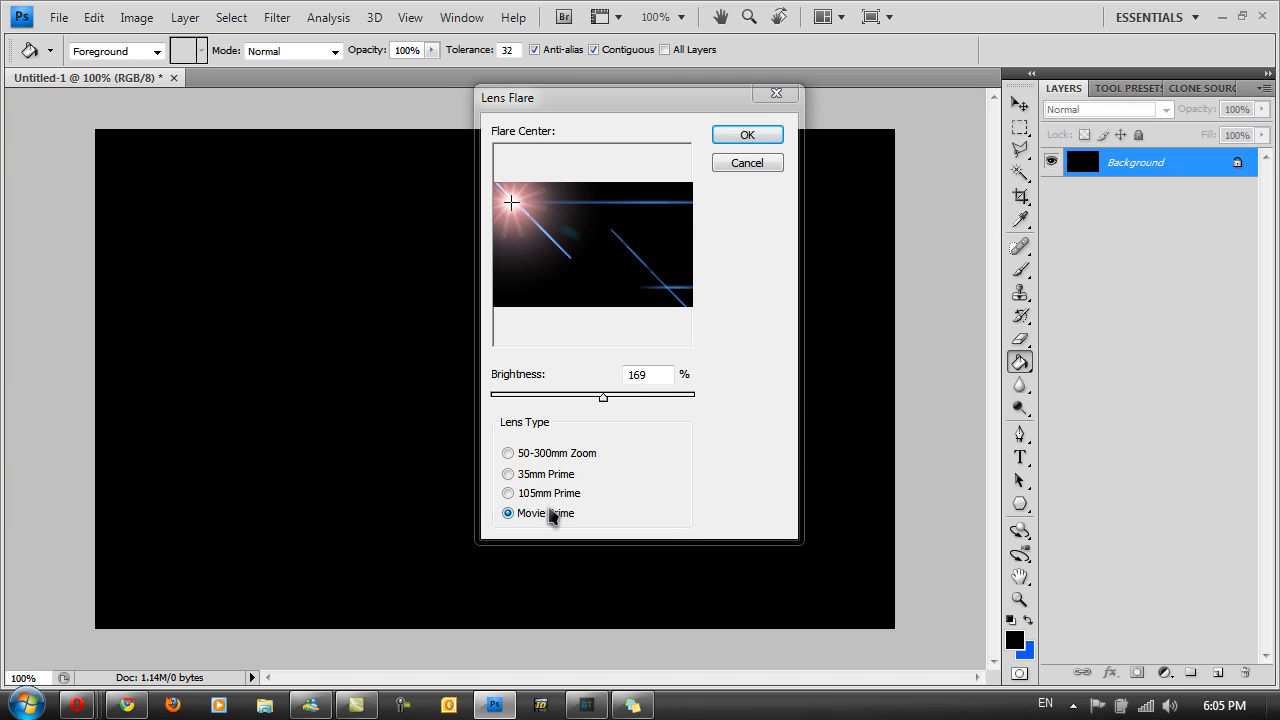
left_click(508, 493)
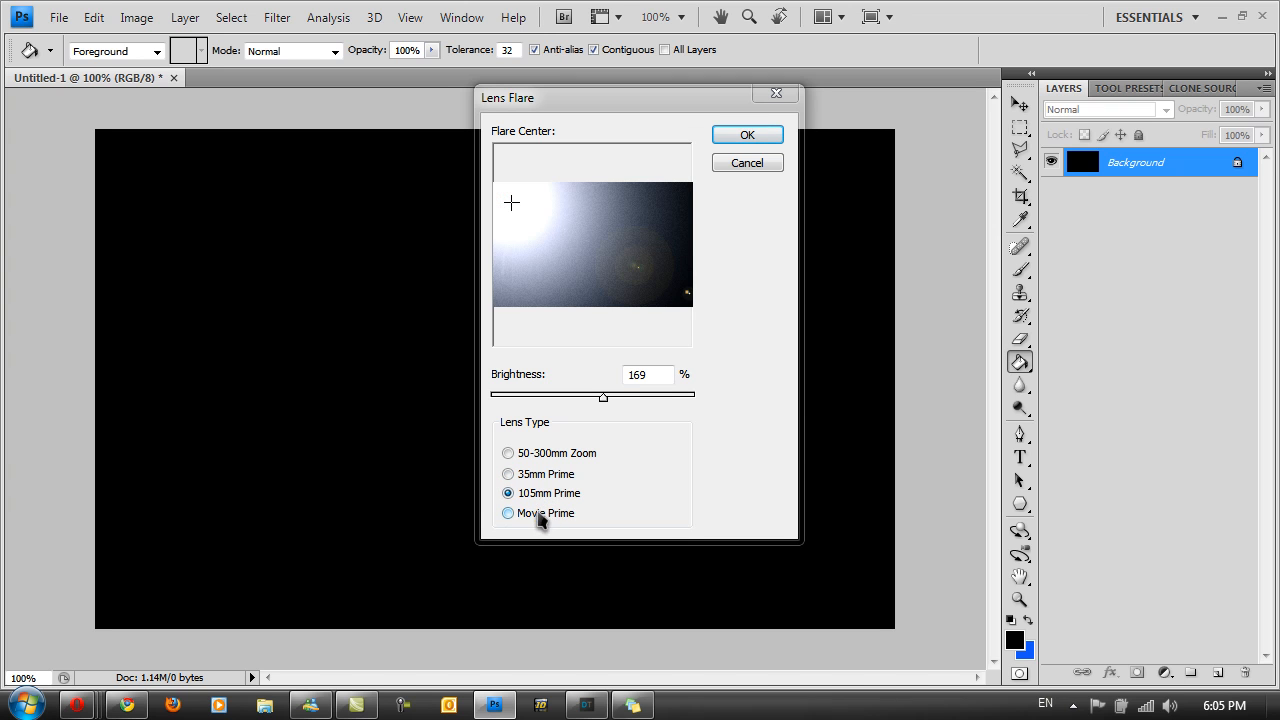
mouse_move(540, 510)
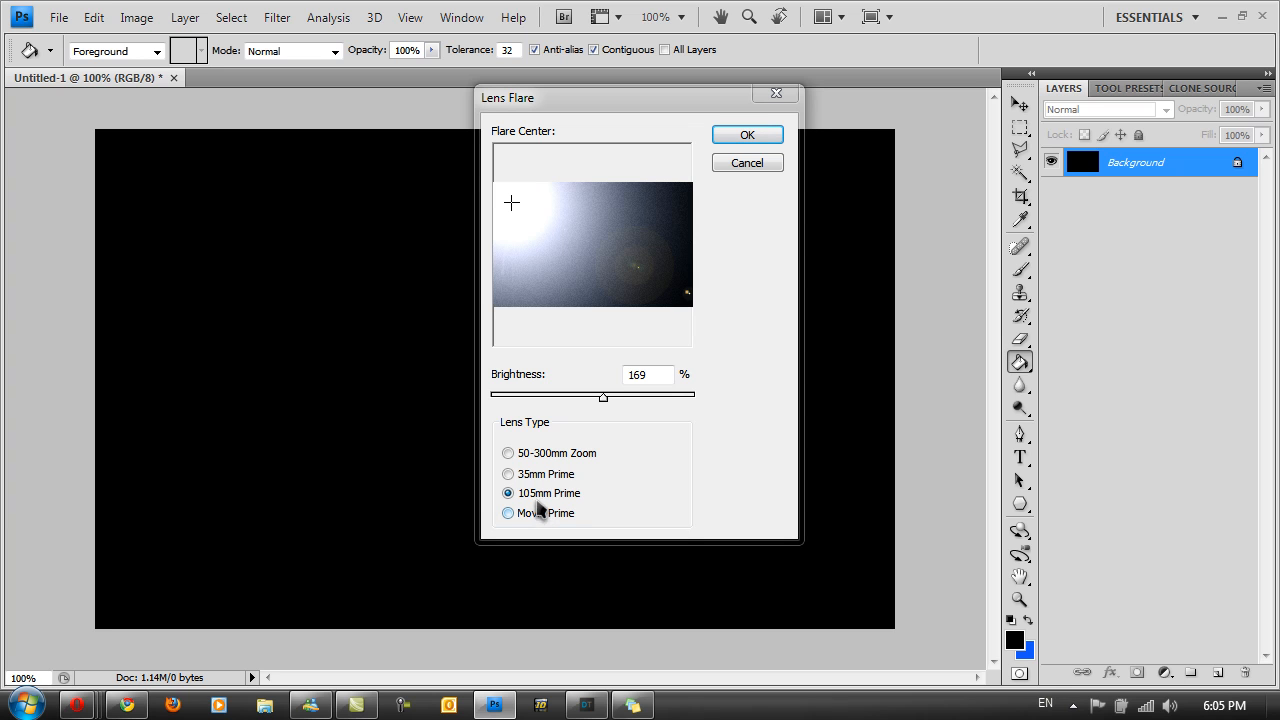
left_click(508, 474)
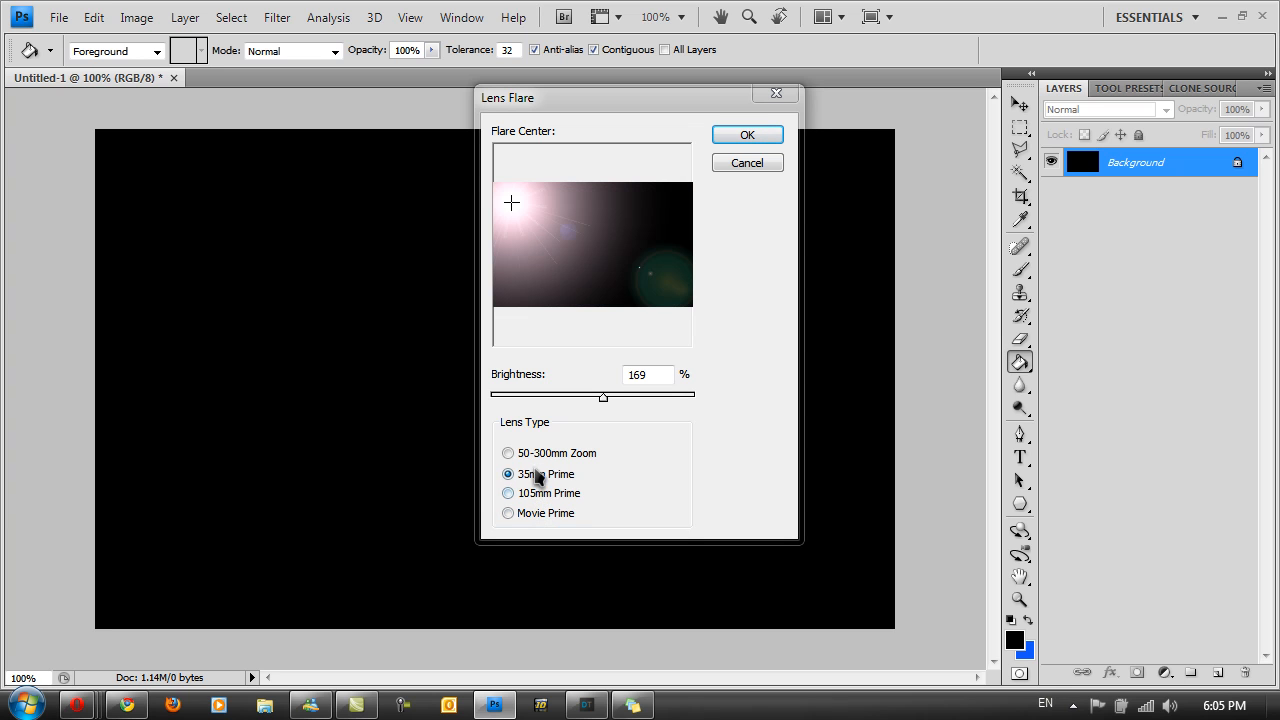
left_click(508, 453)
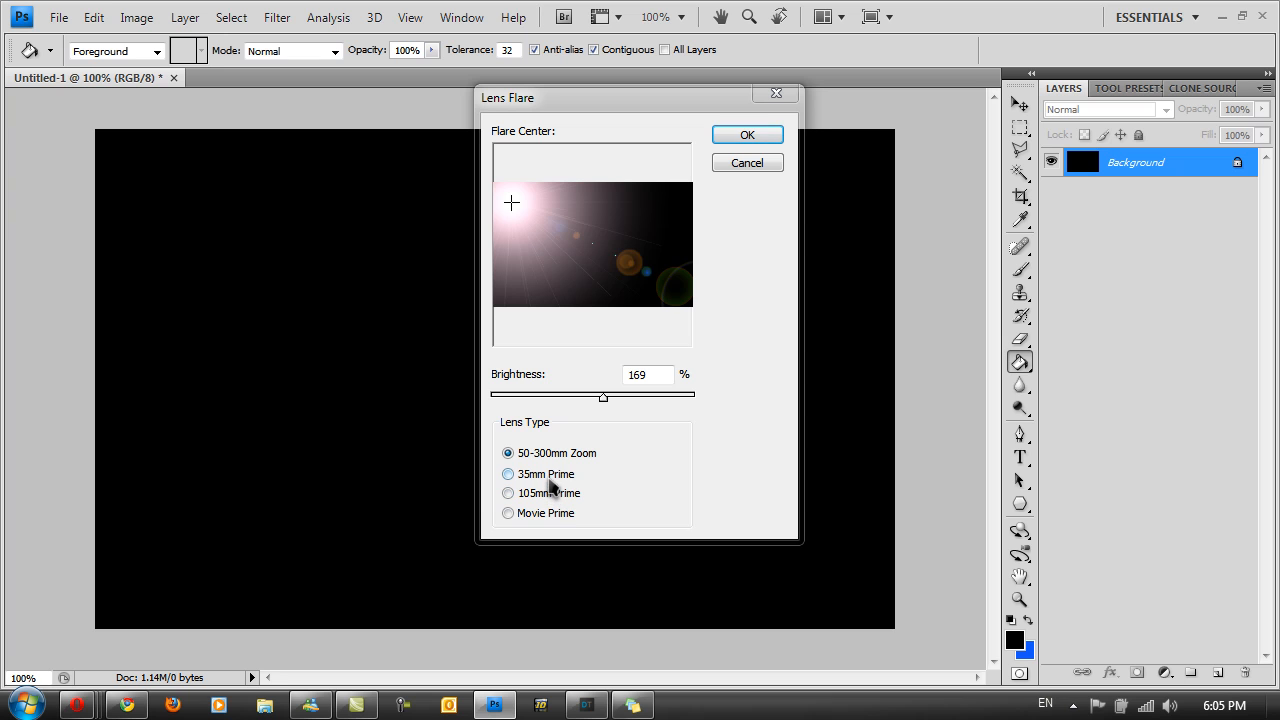
left_click(508, 474)
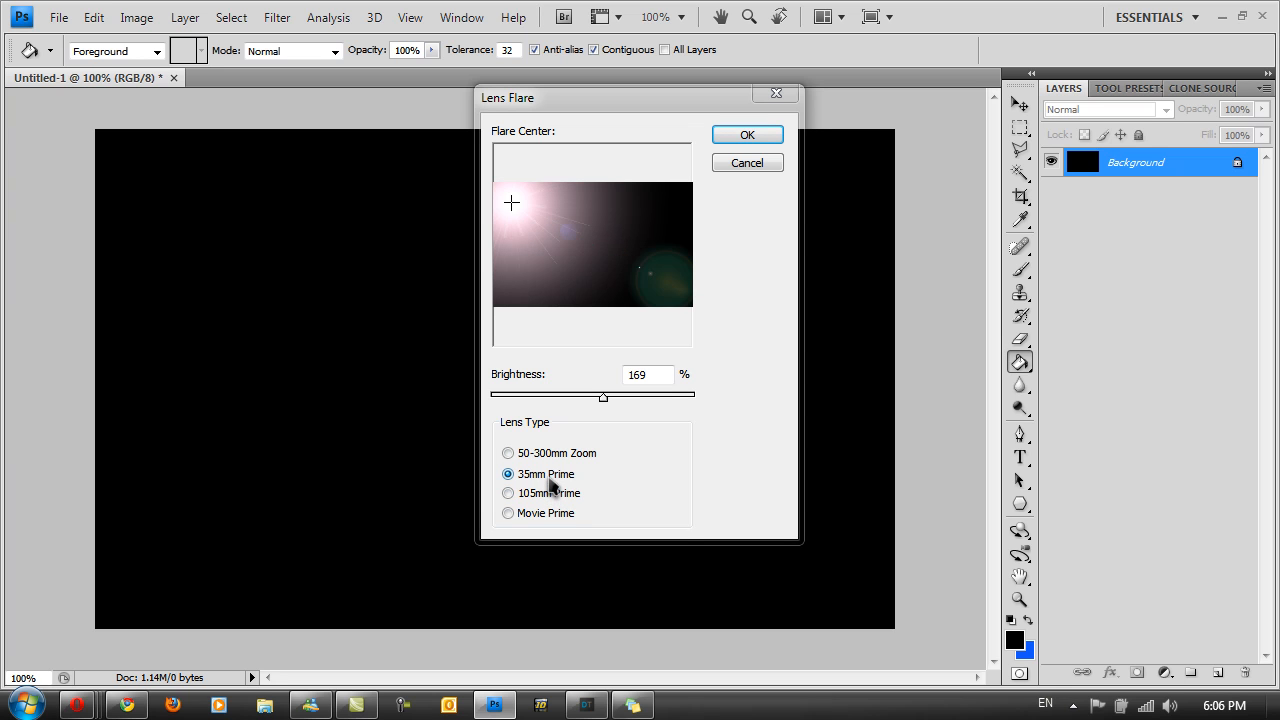
left_click(508, 453)
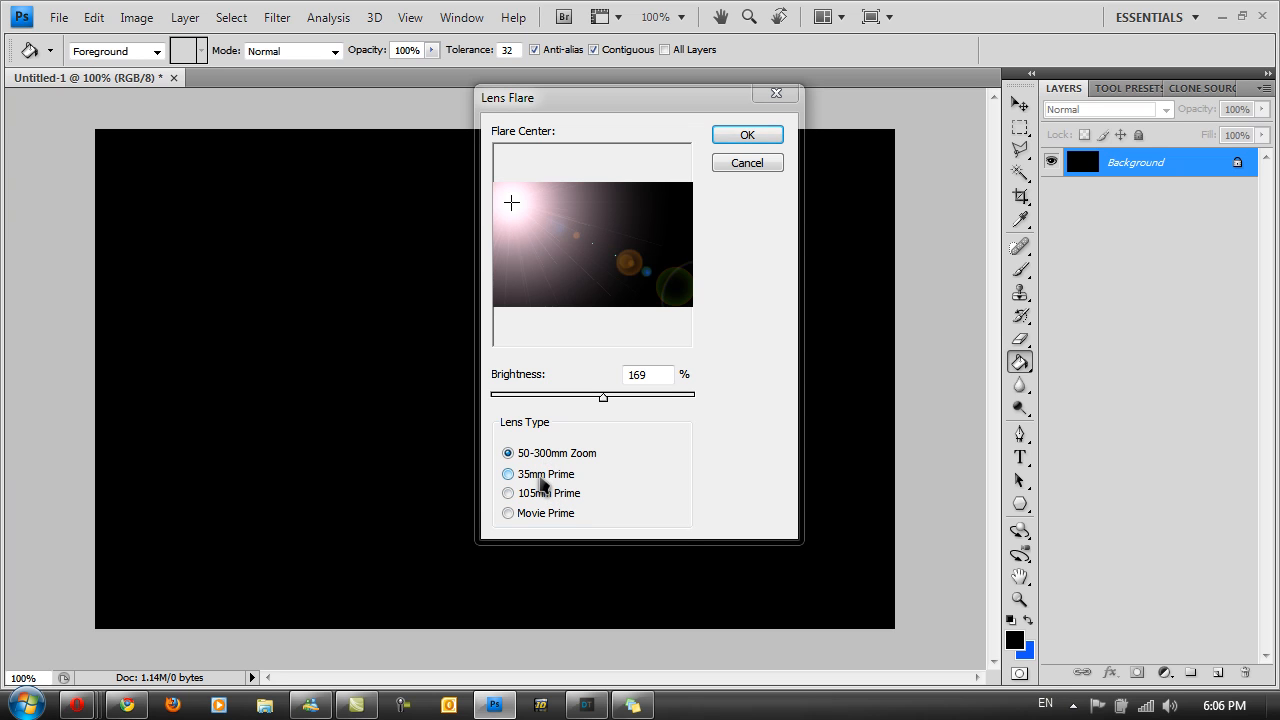
left_click(508, 493)
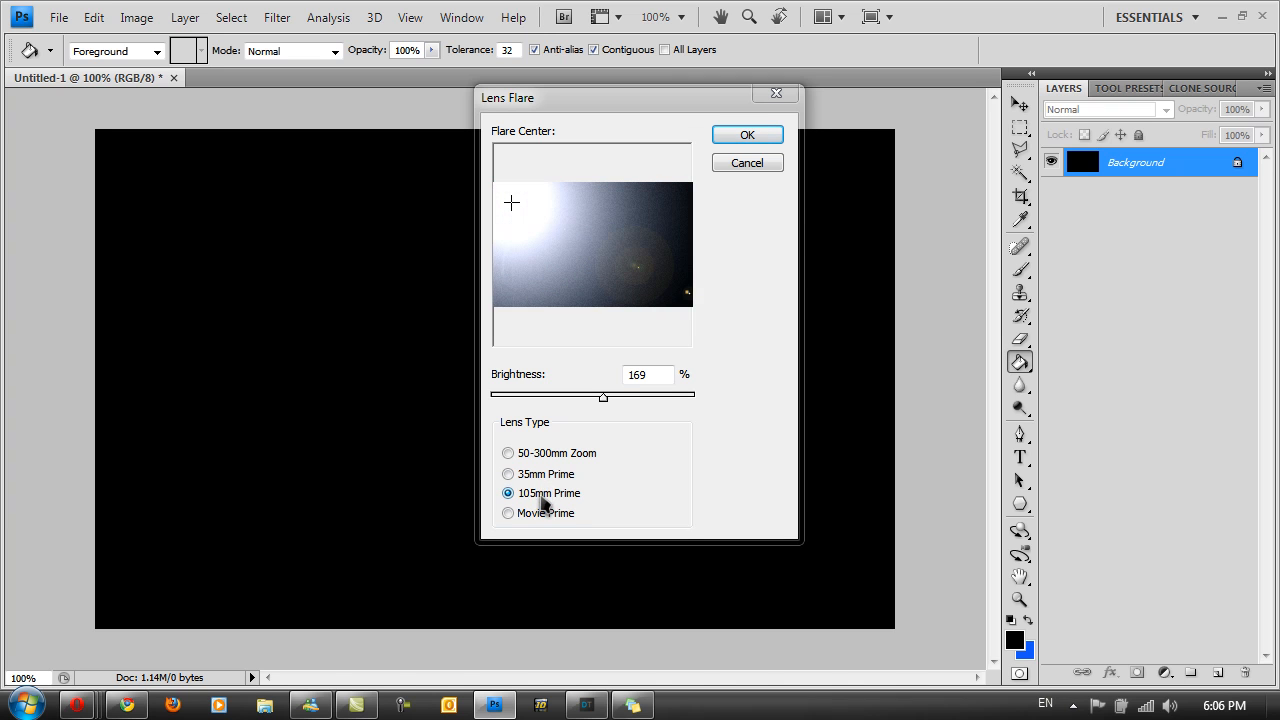
left_click(508, 453)
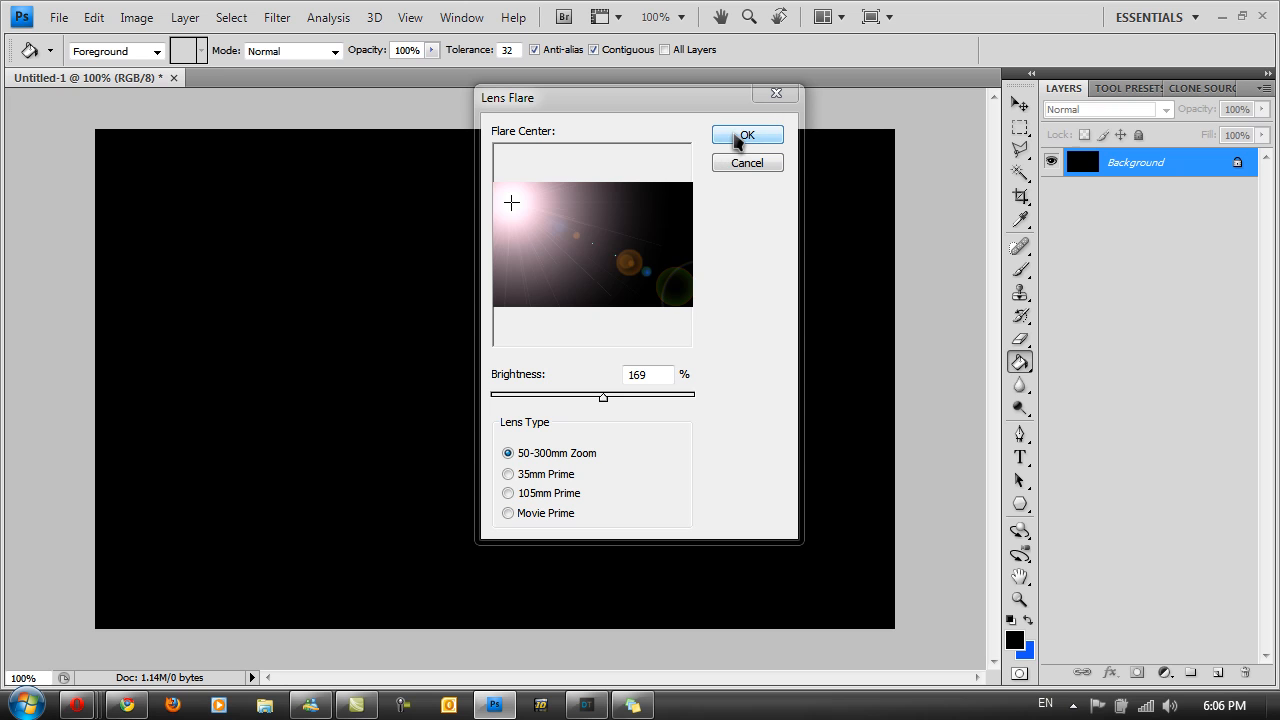
left_click(747, 135)
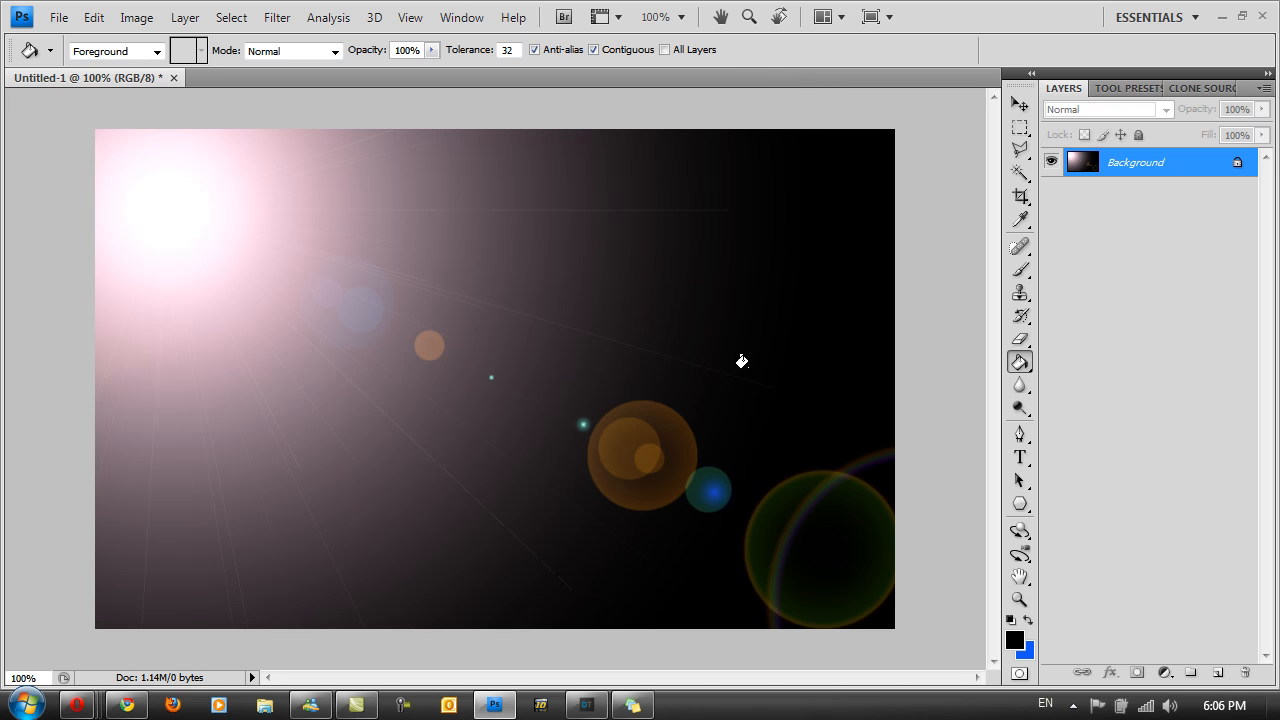
Step: Reopen Filter > Render > Lens Flare for a second flare
left_click(471, 318)
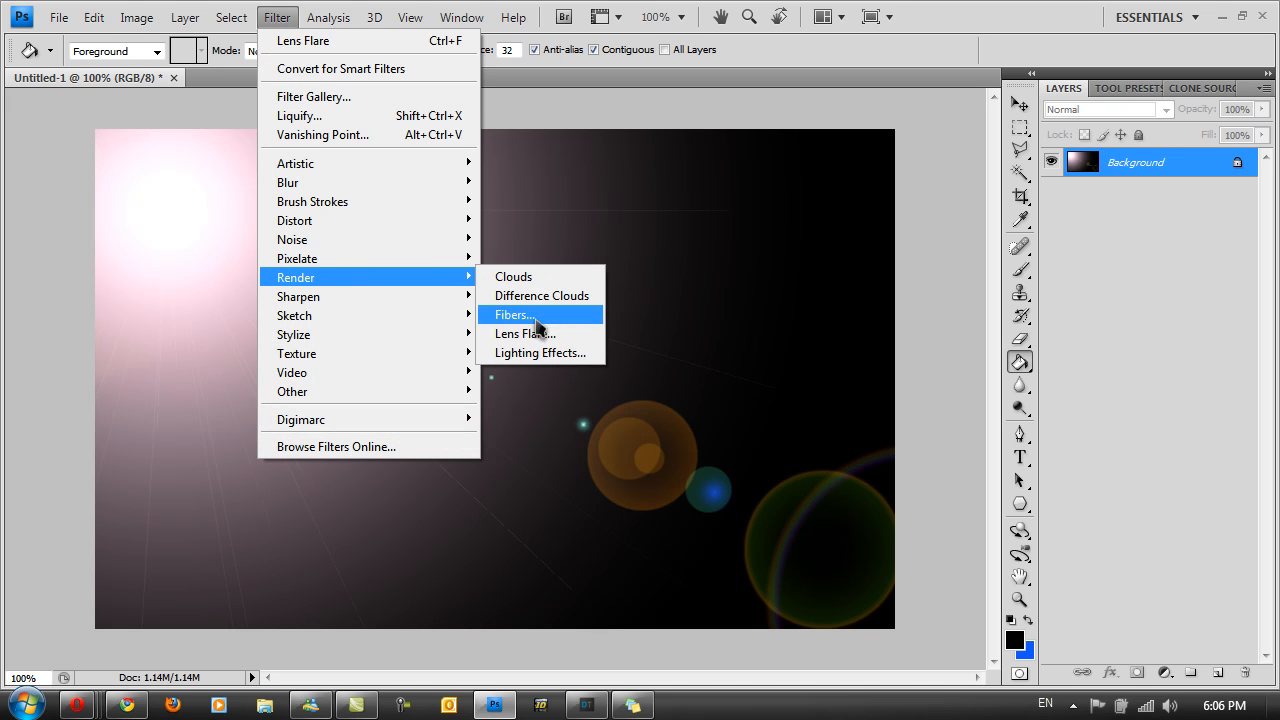
mouse_move(525, 333)
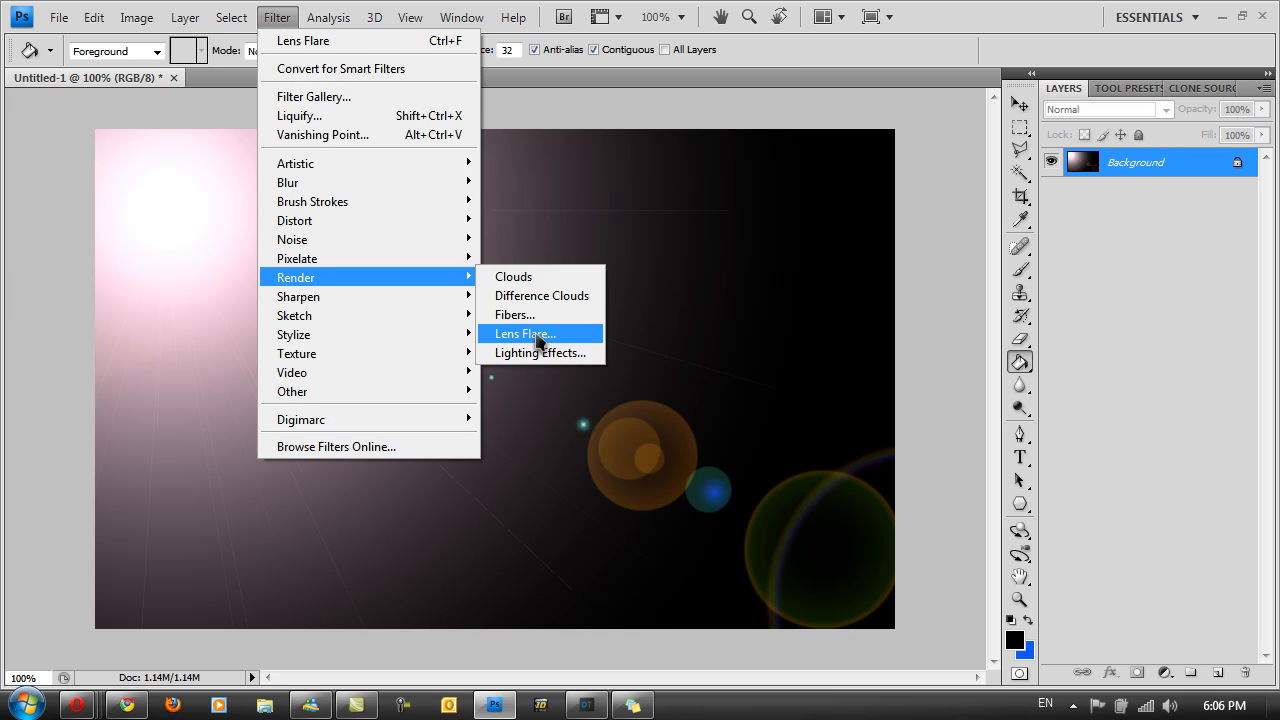
left_click(524, 333)
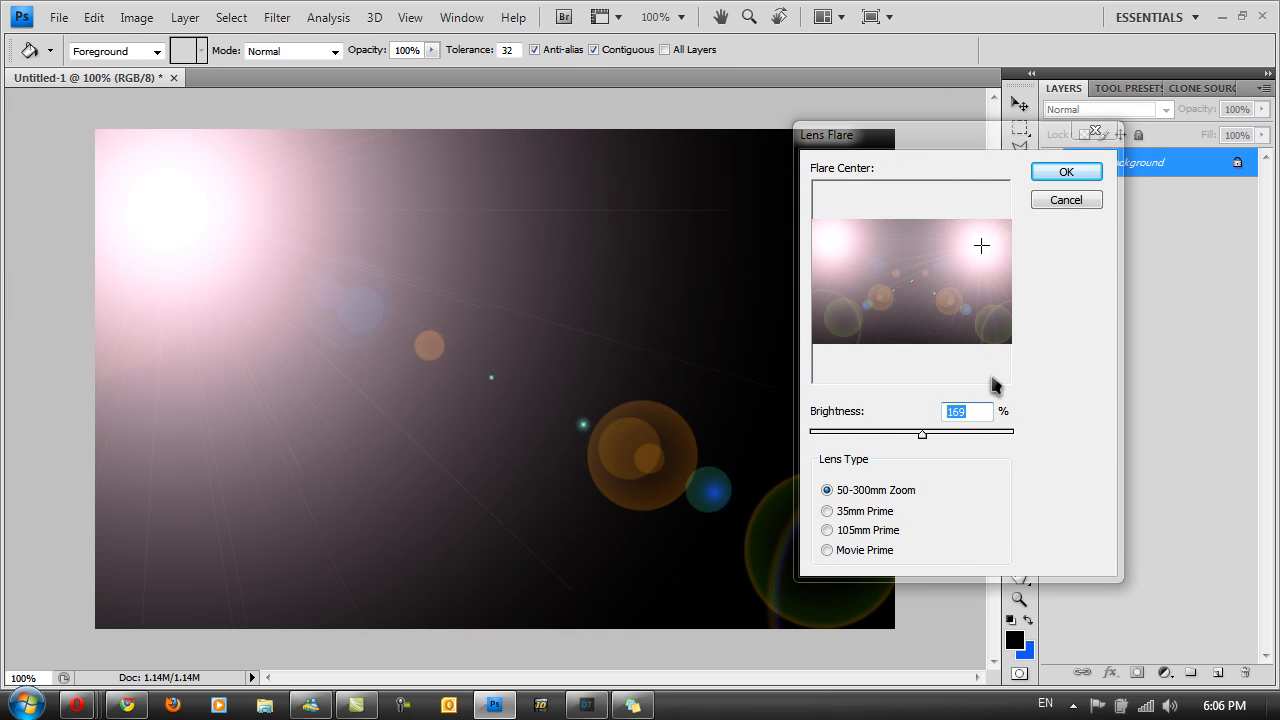
Step: Apply a 105mm Prime flare at 121% brightness centred on the right edge
left_click_drag(922, 433, 872, 435)
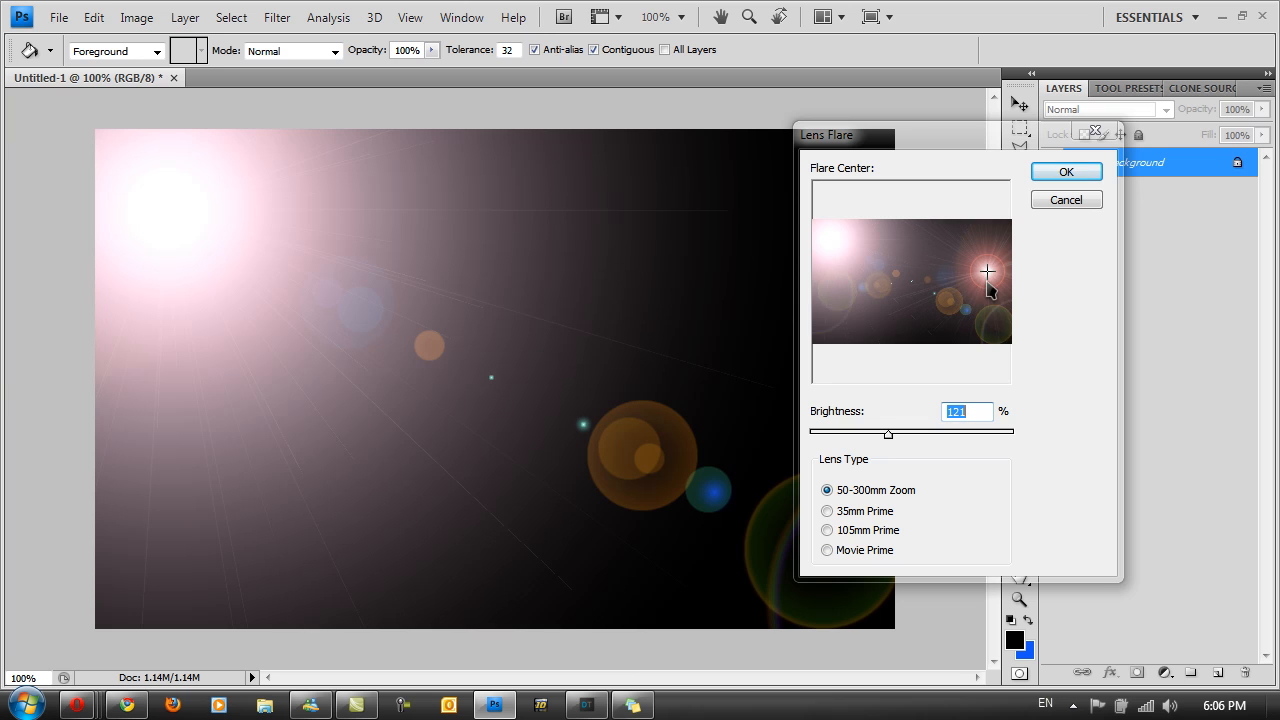
left_click(827, 511)
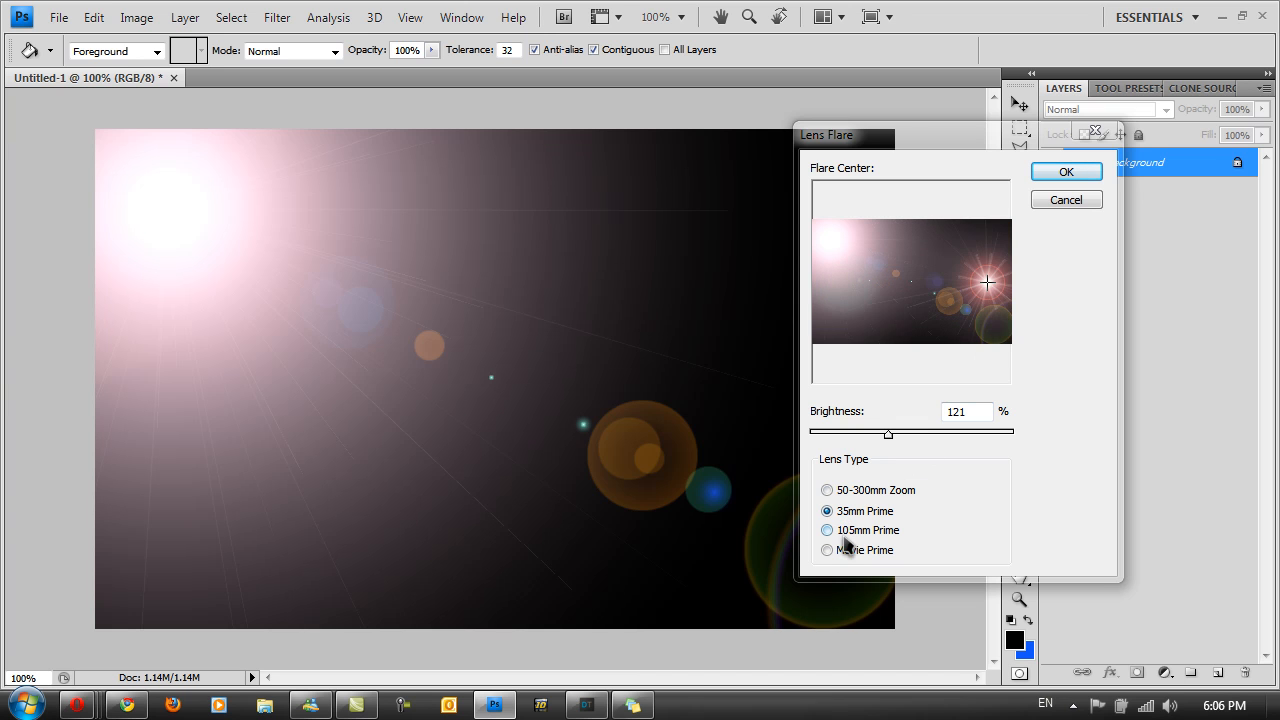
left_click(827, 530)
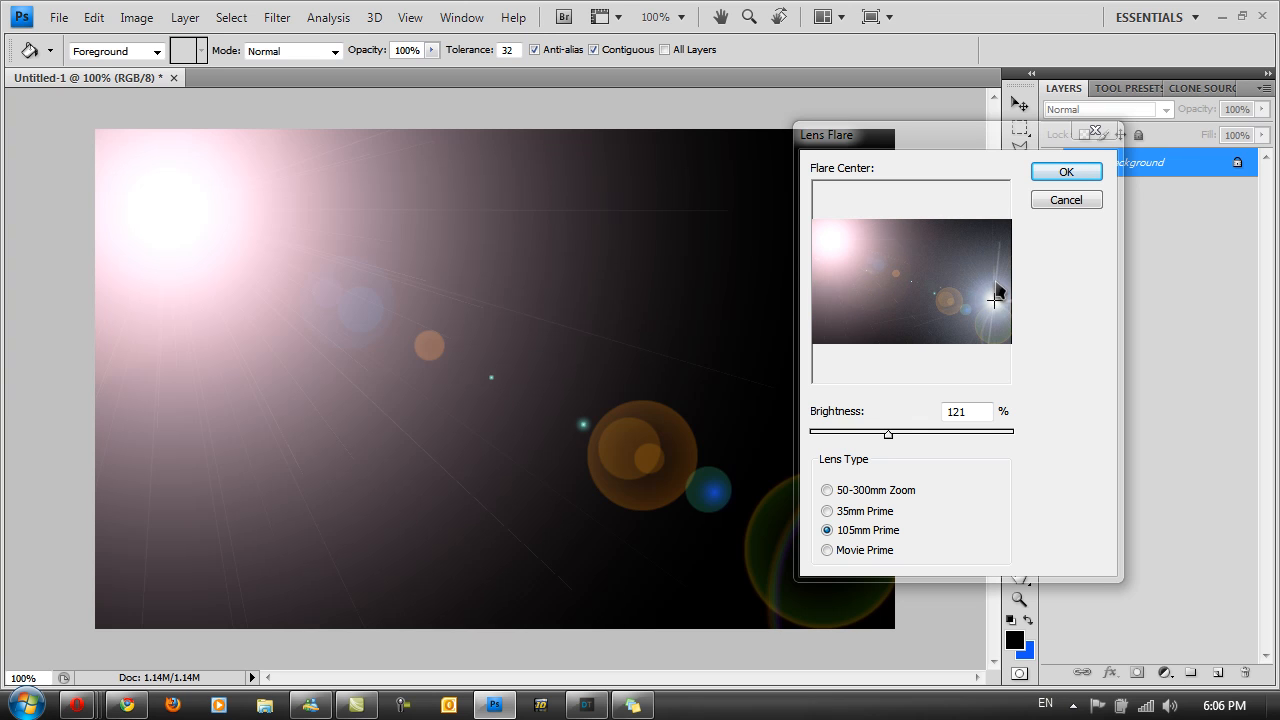
left_click(995, 255)
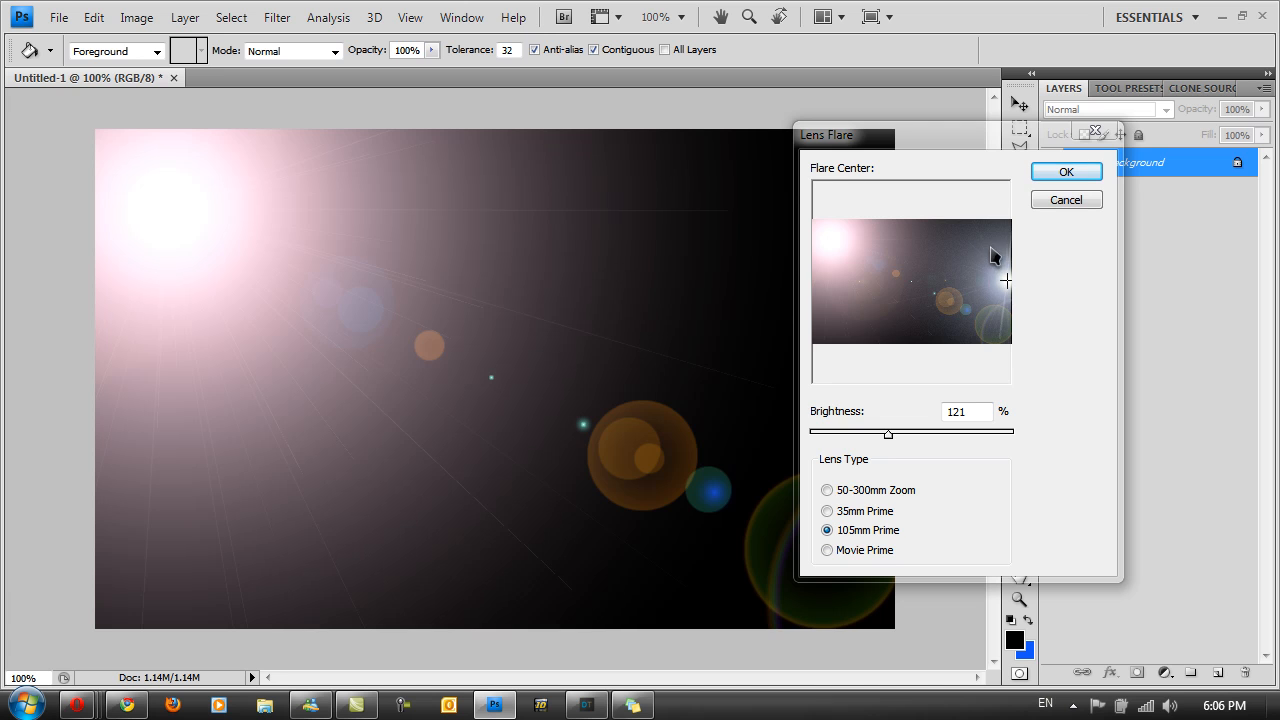
left_click(1066, 171)
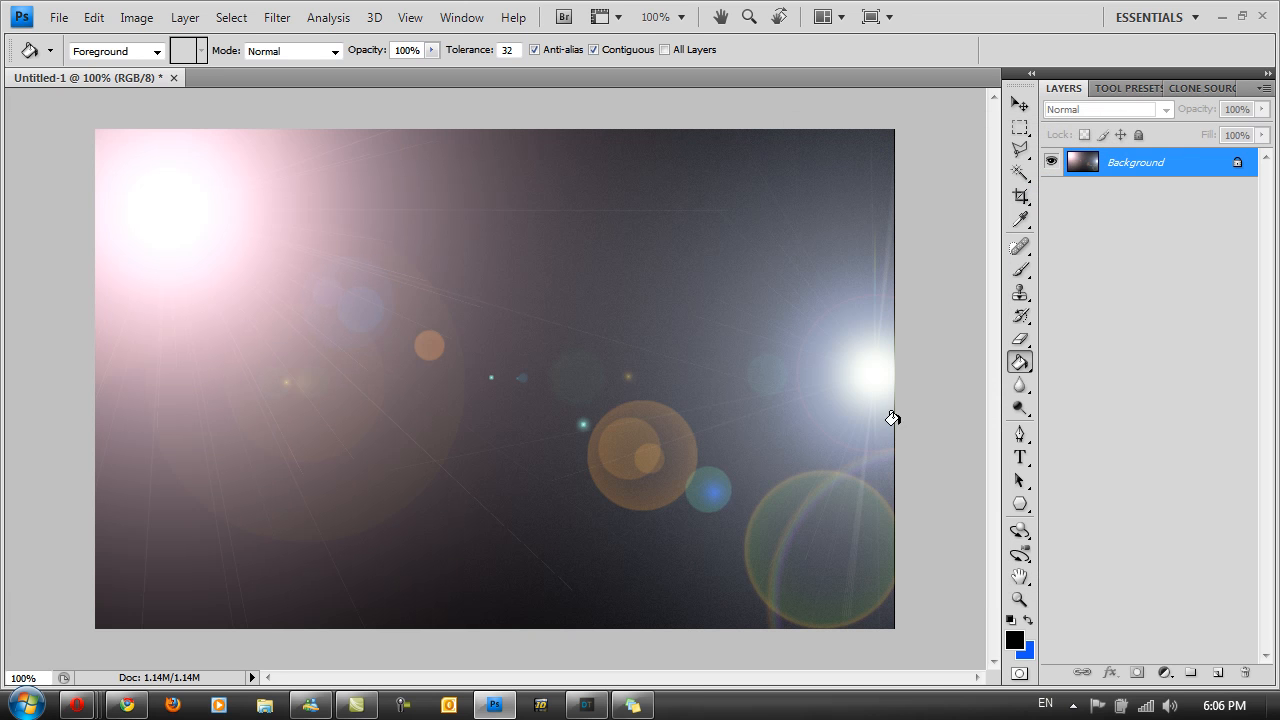
mouse_move(966, 347)
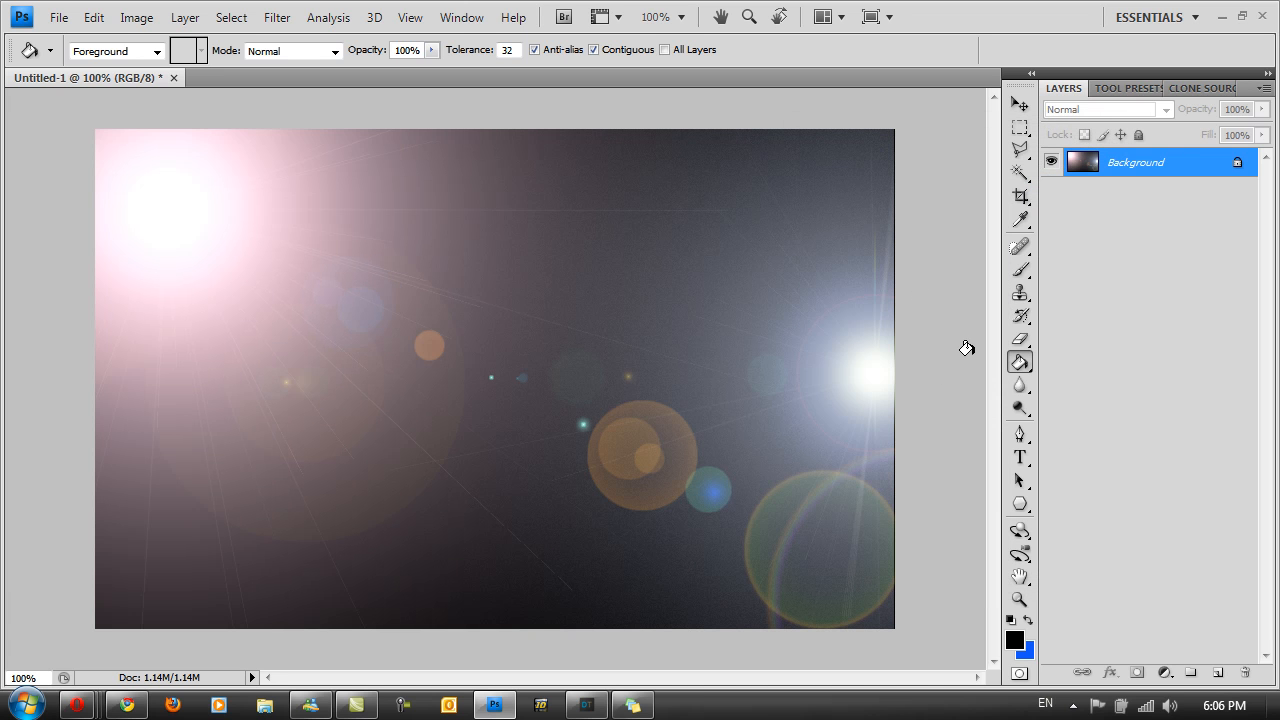
mouse_move(573, 283)
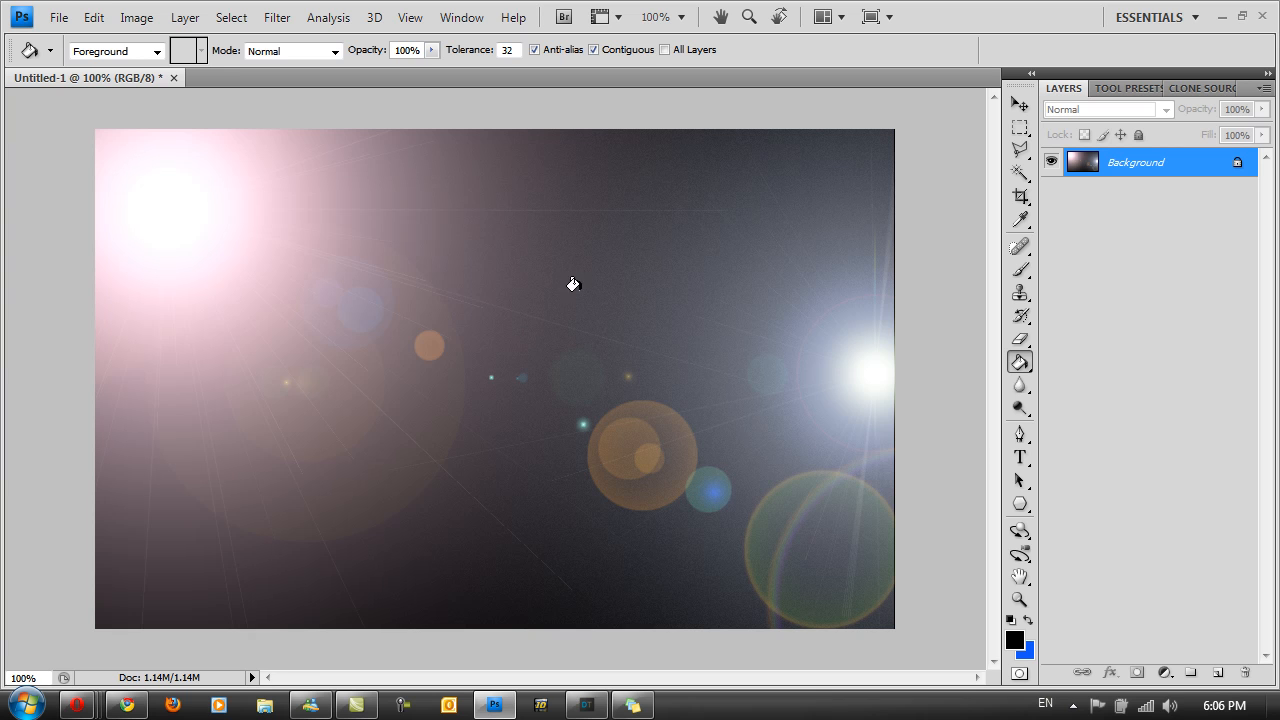
mouse_move(870, 133)
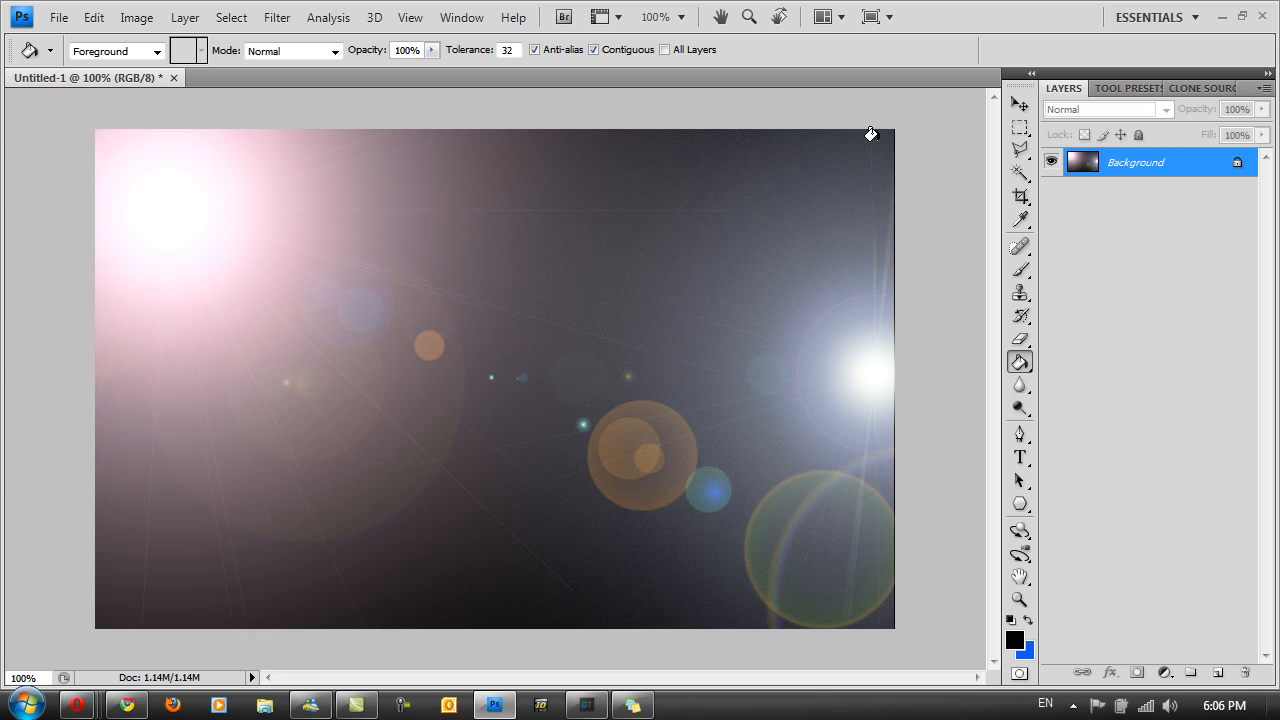
mouse_move(200, 216)
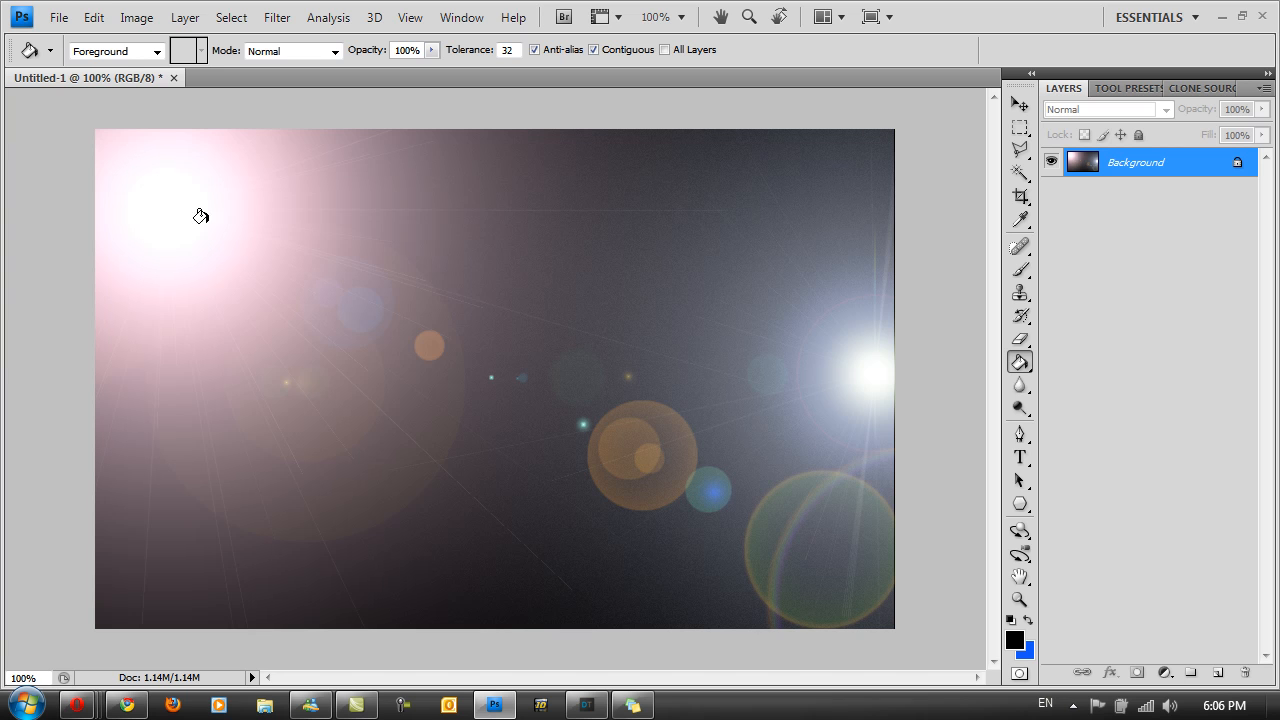
mouse_move(148, 247)
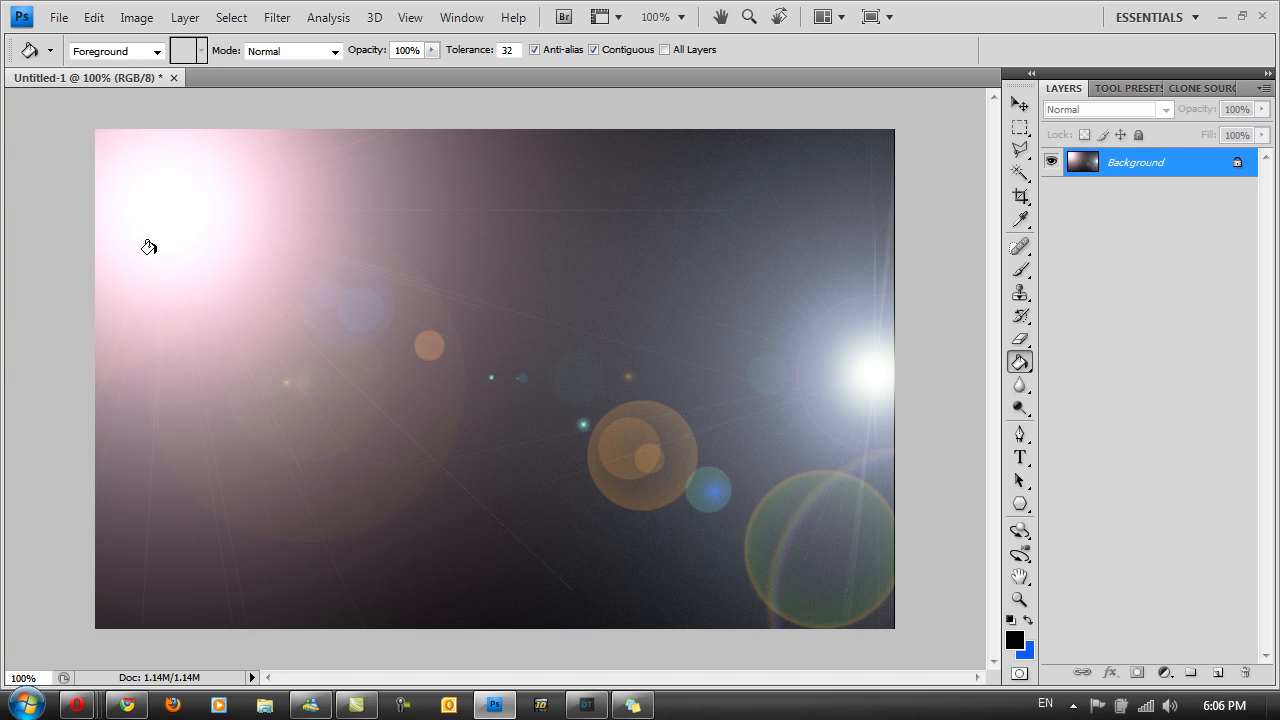
mouse_move(291, 277)
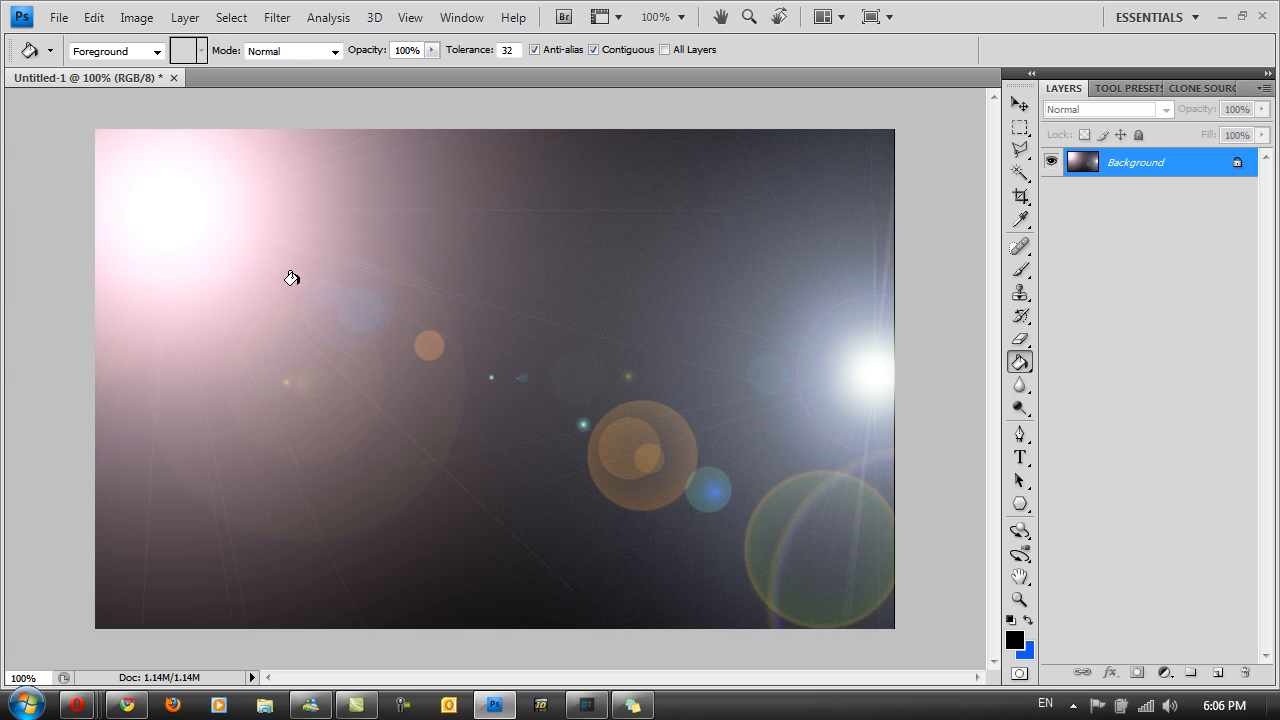
mouse_move(692, 488)
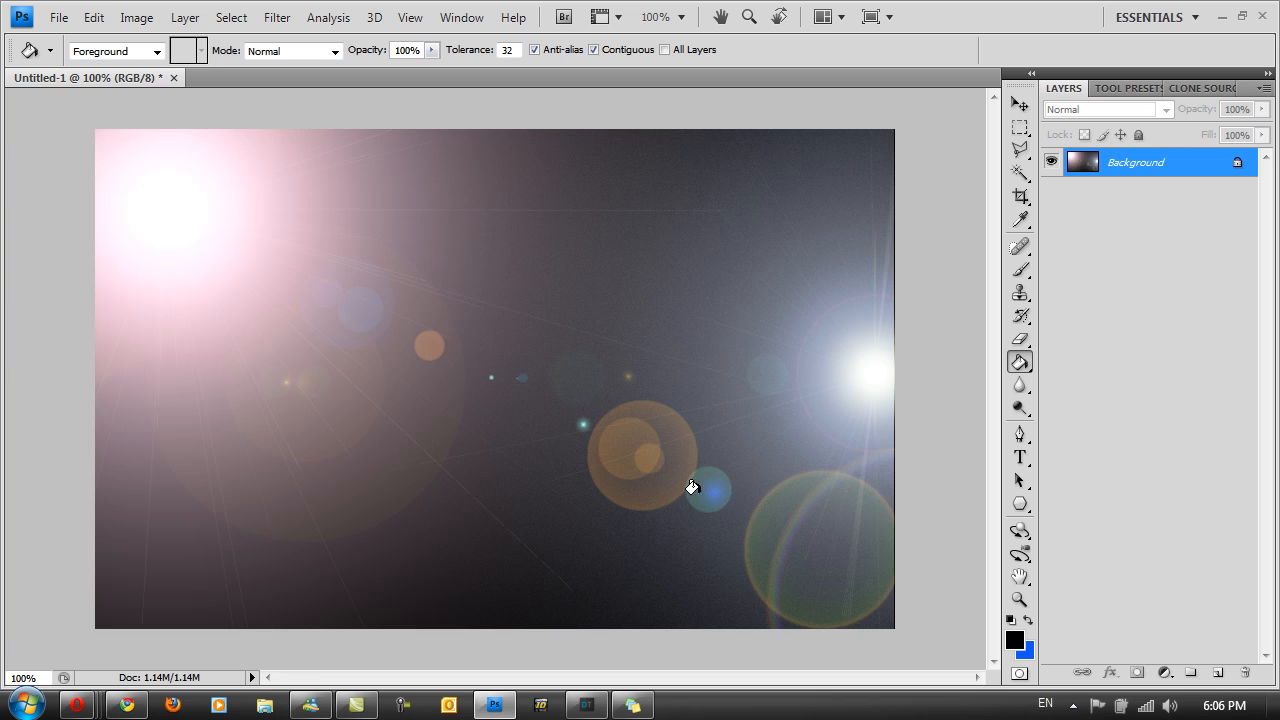
mouse_move(822, 554)
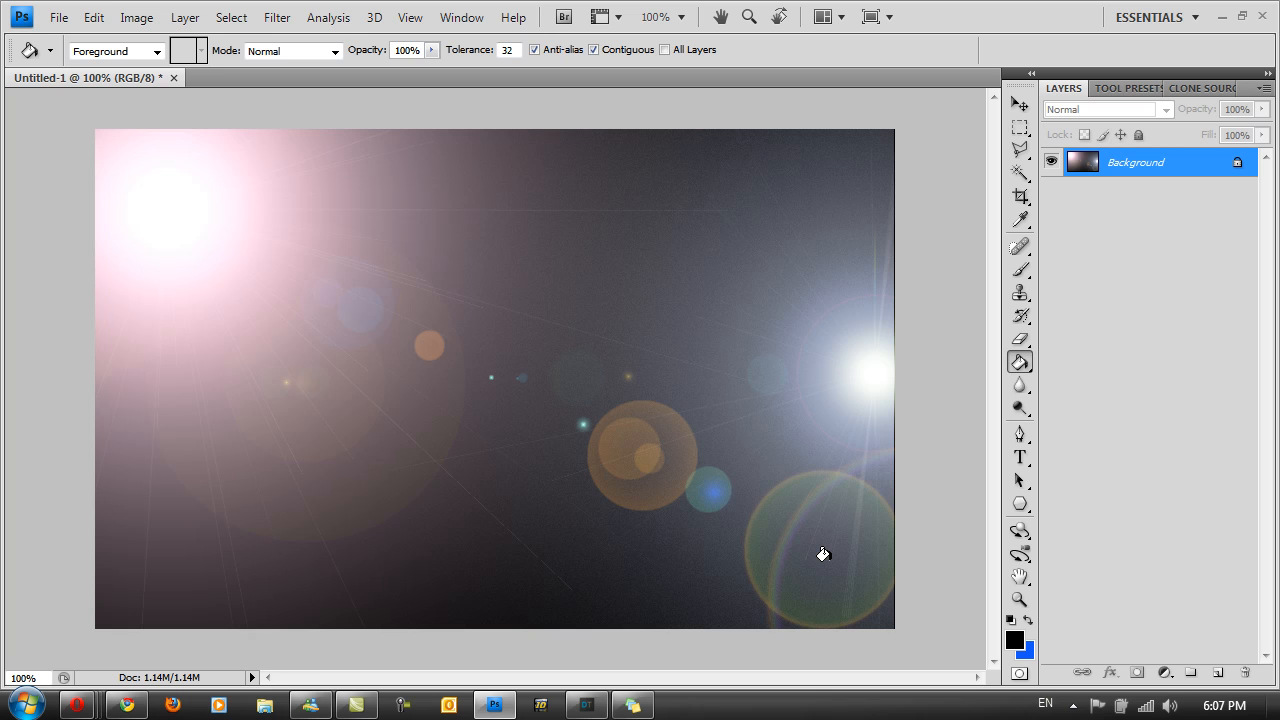
mouse_move(90, 51)
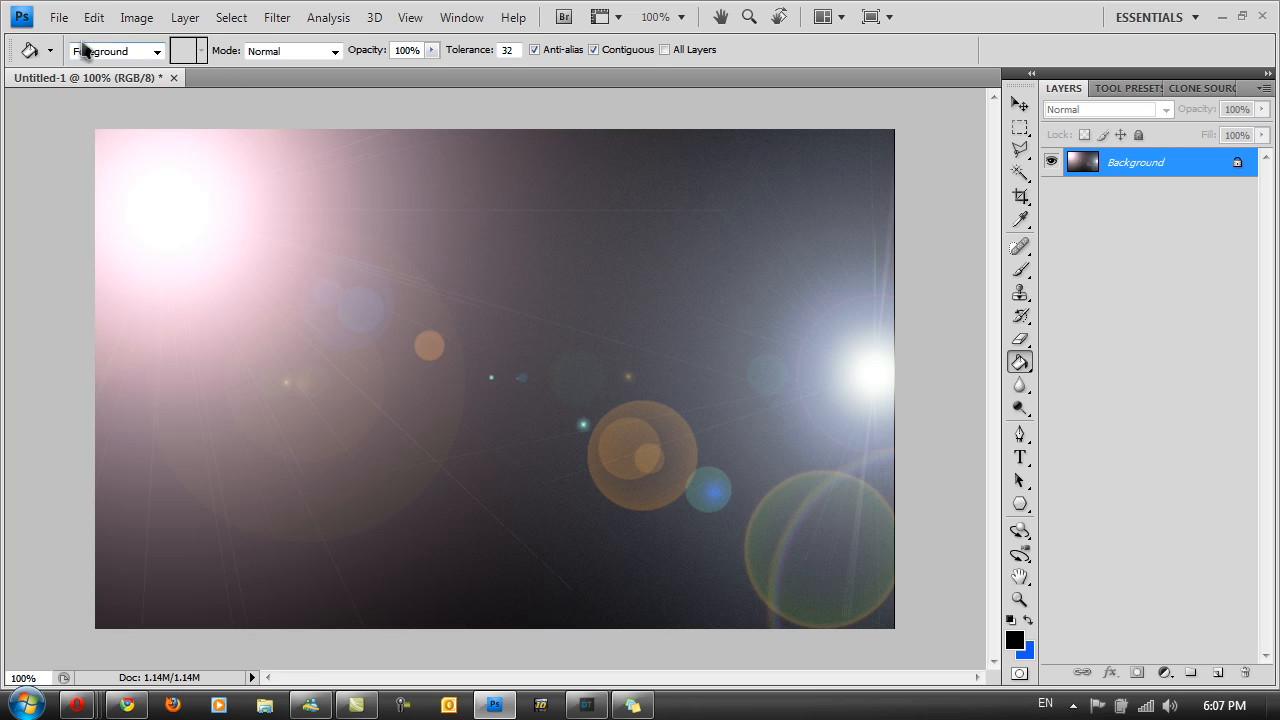
Step: Minimize Photoshop to reveal the Windows desktop
left_click(58, 17)
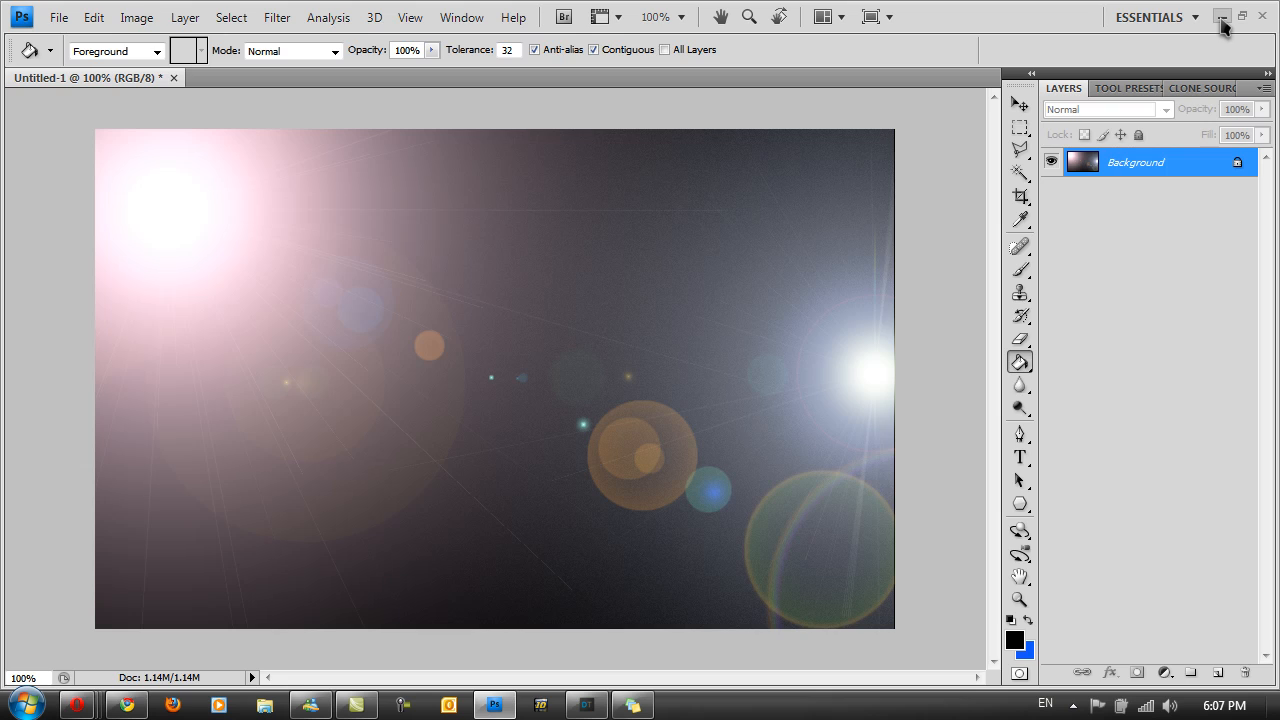
left_click(1221, 16)
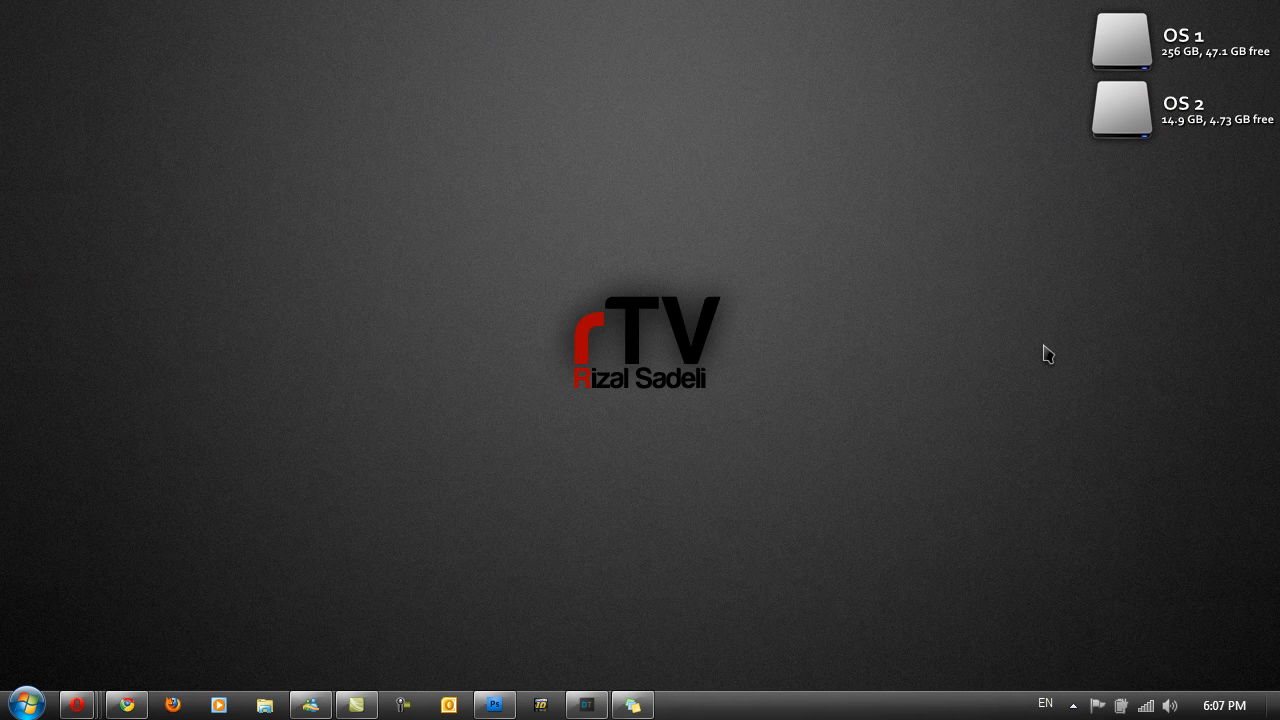